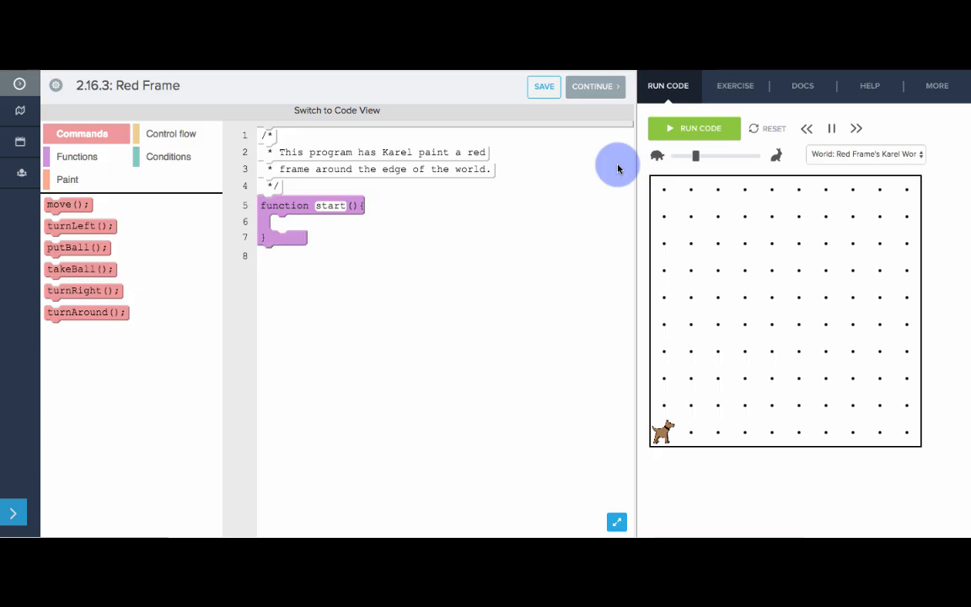
{"action": "mouse_move", "coordinate": [507, 225]}
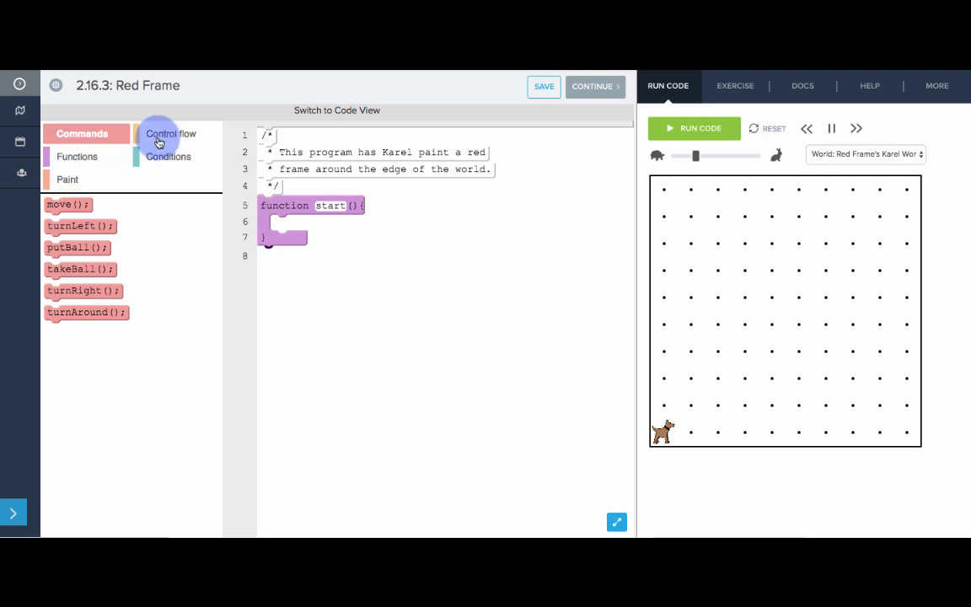
Browse the Control flow, Conditions and Paint block categories in the palette.
{"action": "left_click", "coordinate": [67, 178]}
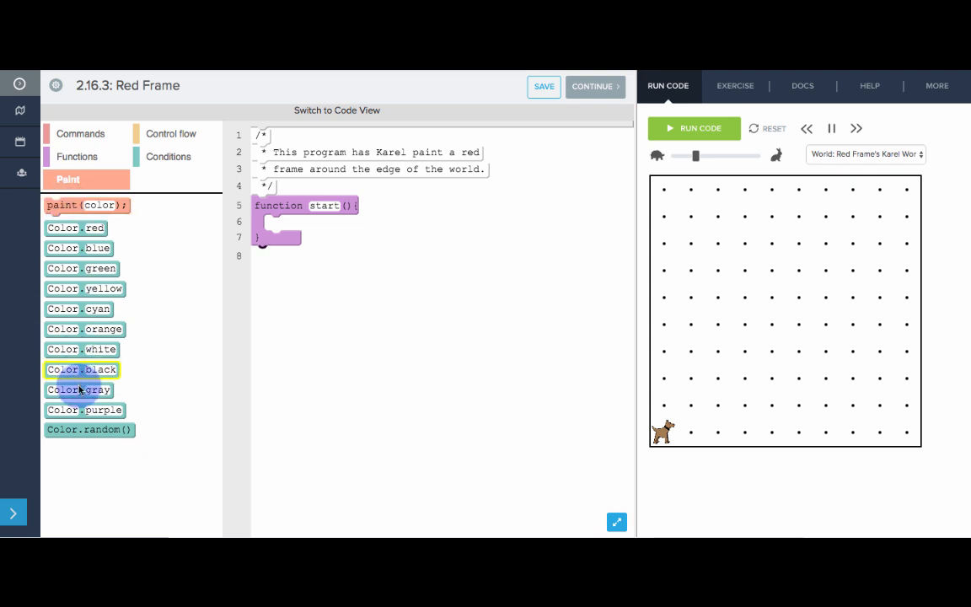
{"action": "left_click", "coordinate": [167, 157]}
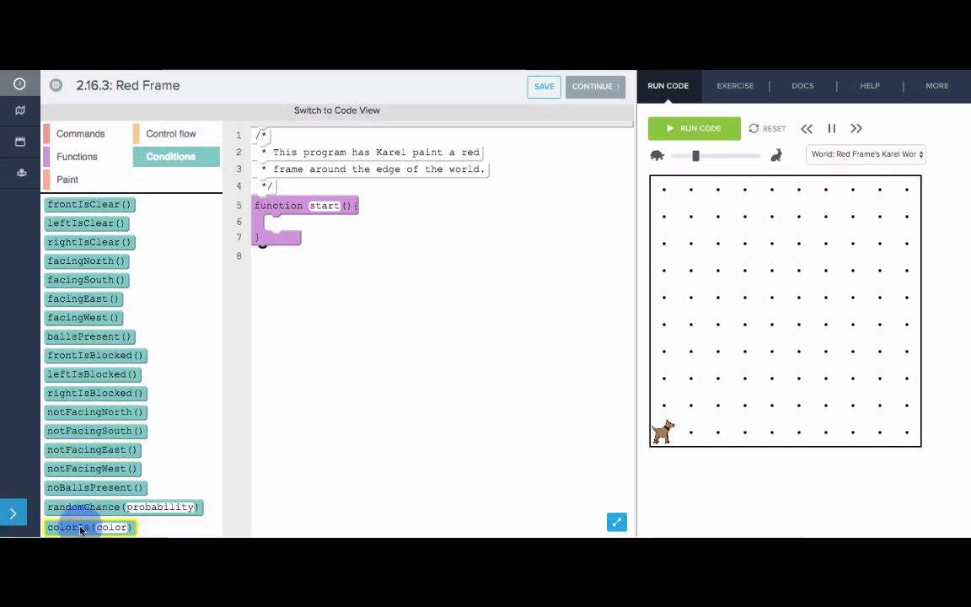
{"action": "left_click", "coordinate": [66, 179]}
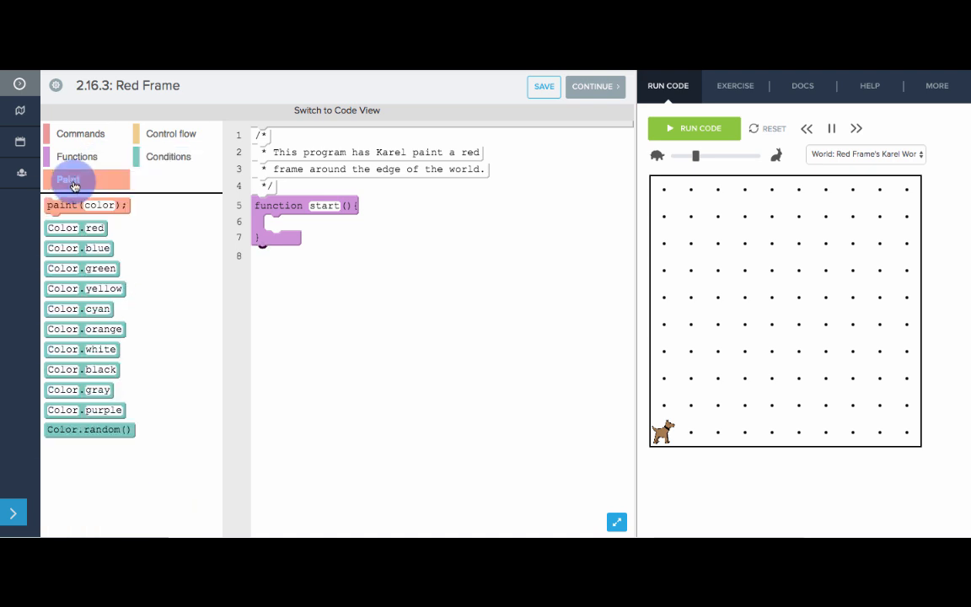
{"action": "mouse_move", "coordinate": [93, 180]}
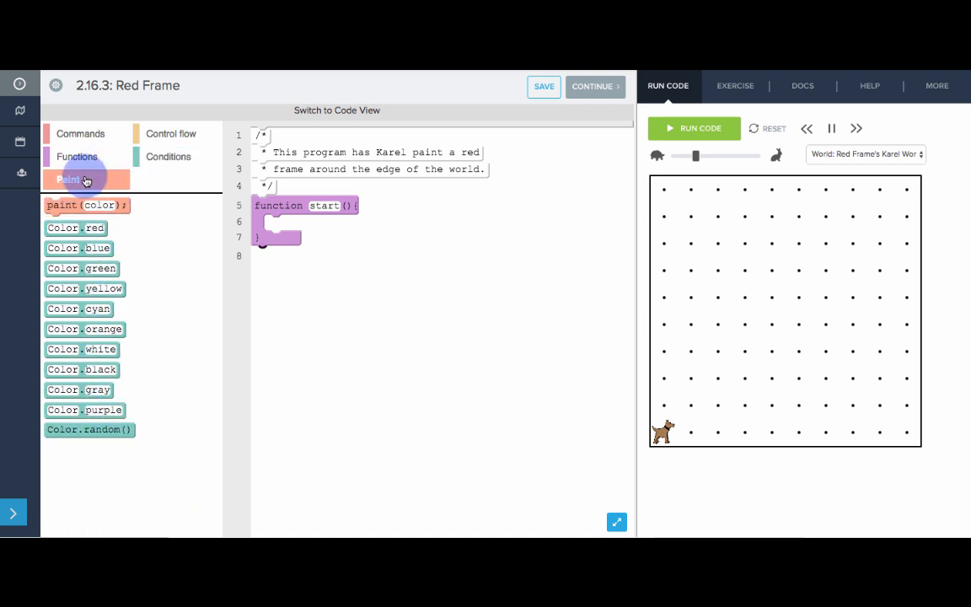
{"action": "mouse_move", "coordinate": [647, 418]}
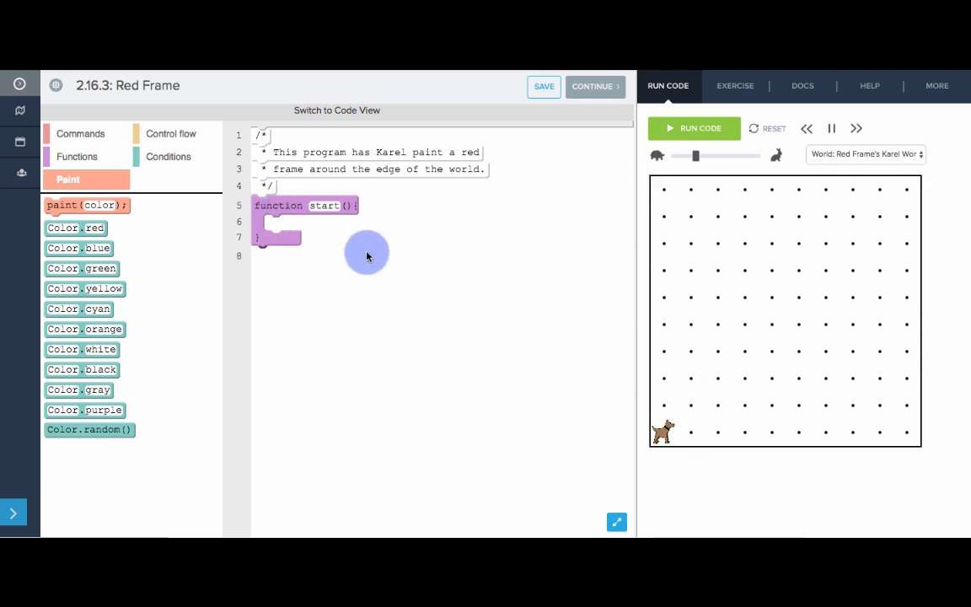
{"action": "mouse_move", "coordinate": [652, 437]}
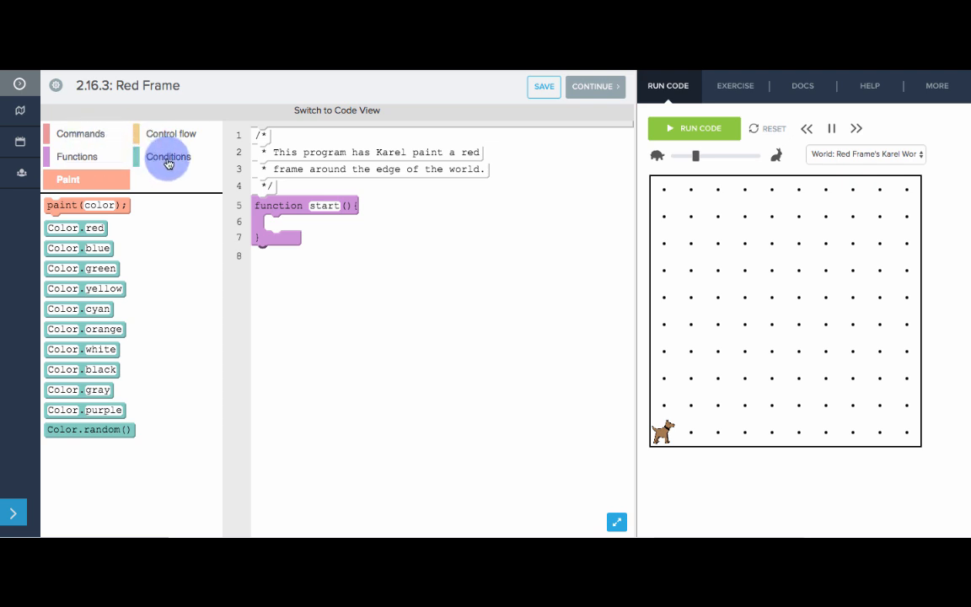
{"action": "mouse_move", "coordinate": [358, 110]}
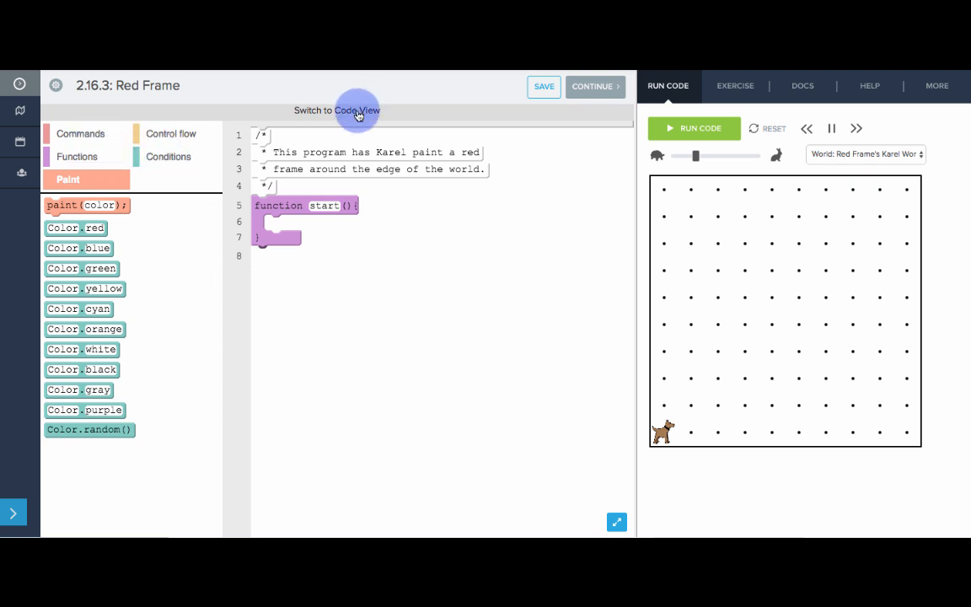
In code view, draft pseudocode: repeat 4 times, while clear paint red and move, turn.
{"action": "left_click", "coordinate": [357, 110]}
{"action": "type", "text": "r"}
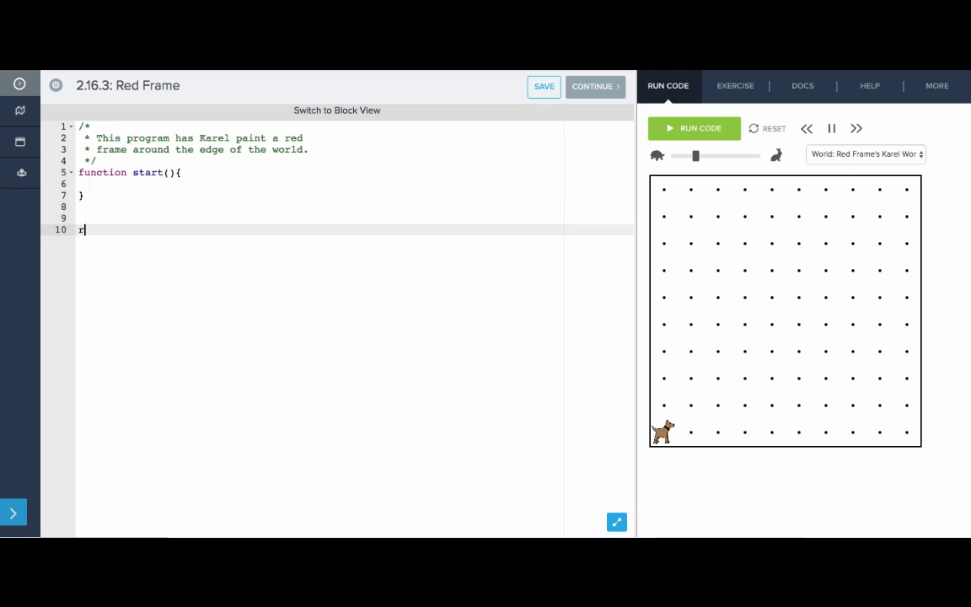
{"action": "type", "text": "Repeat"}
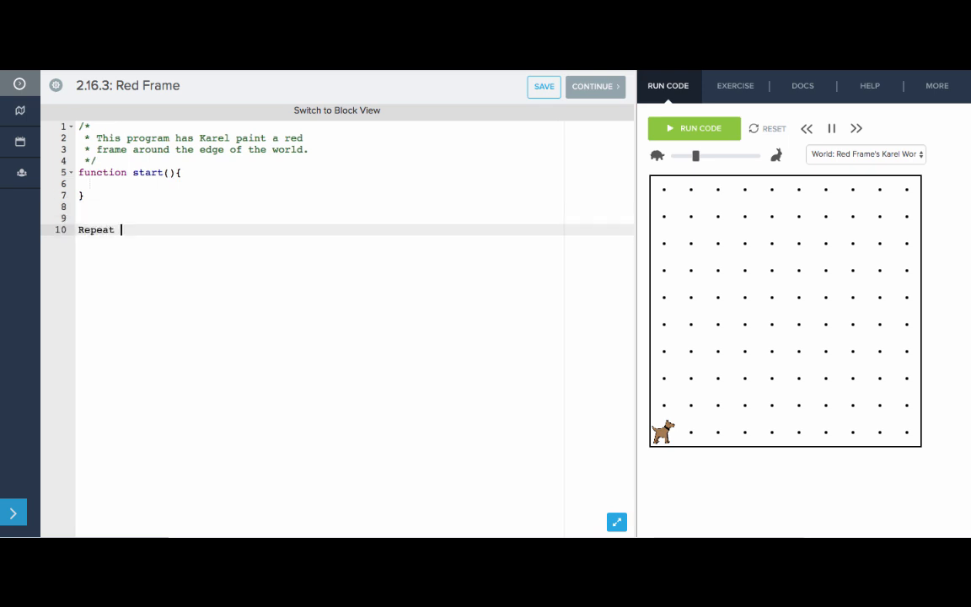
{"action": "type", "text": "4 times:"}
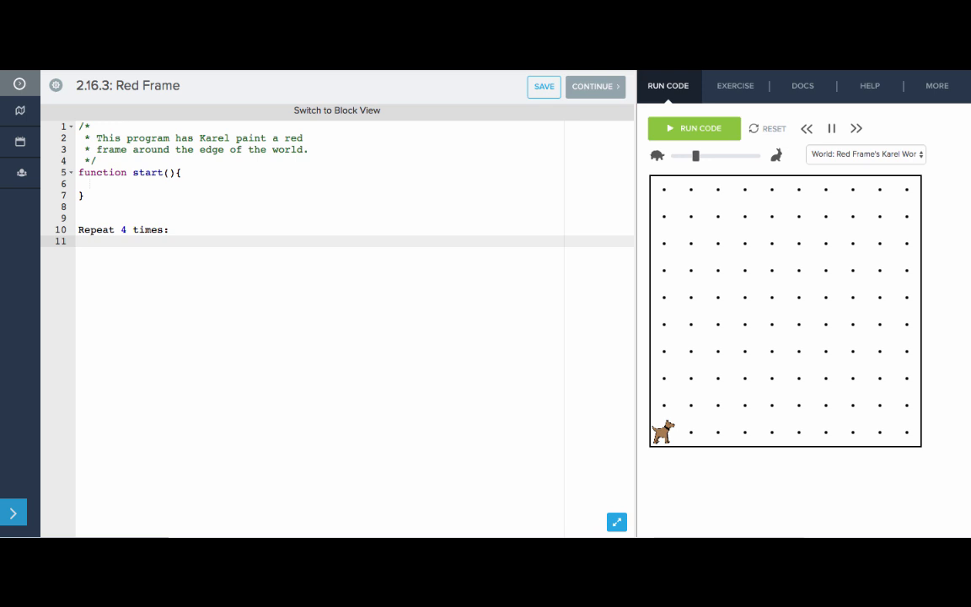
{"action": "type", "text": "Move to wall"}
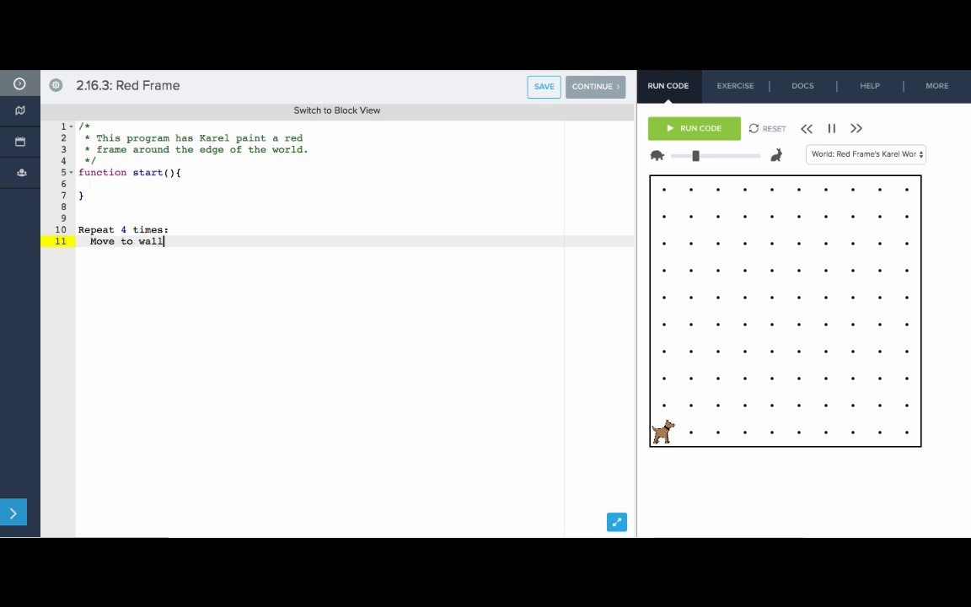
{"action": "key", "text": "BackSpace"}
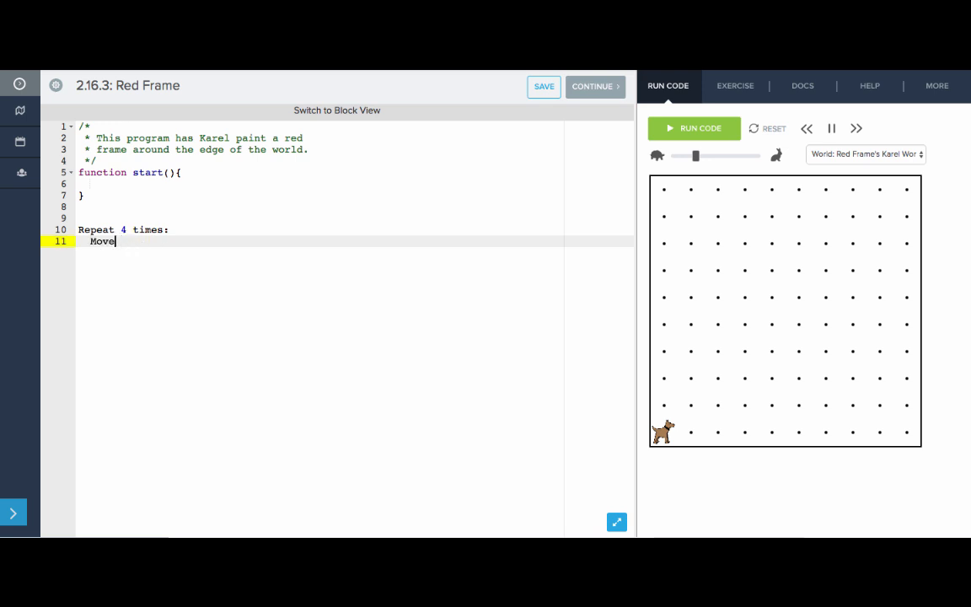
{"action": "type", "text": "While the front is"}
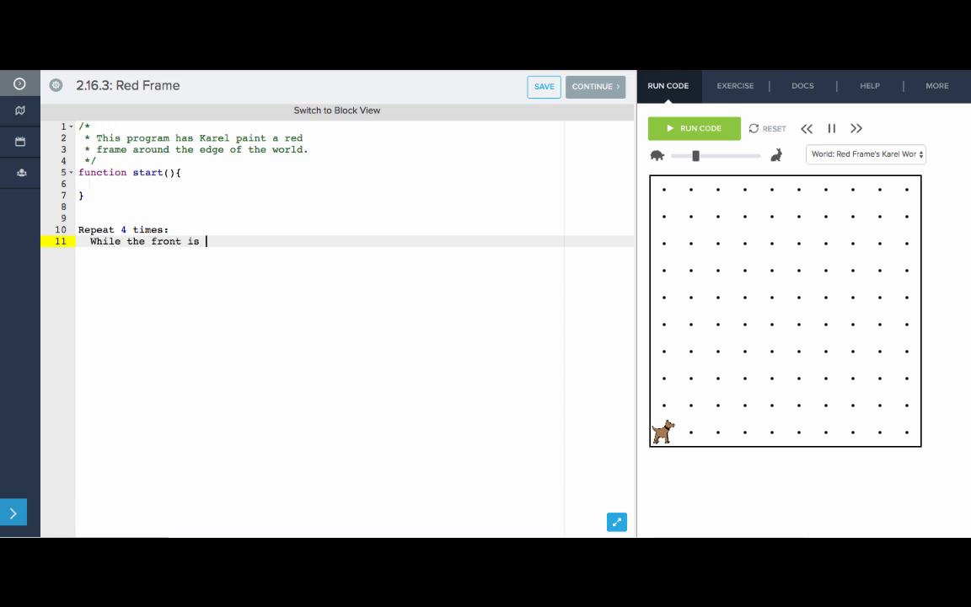
{"action": "type", "text": "clear"}
{"action": "type", "text": "Paint red"}
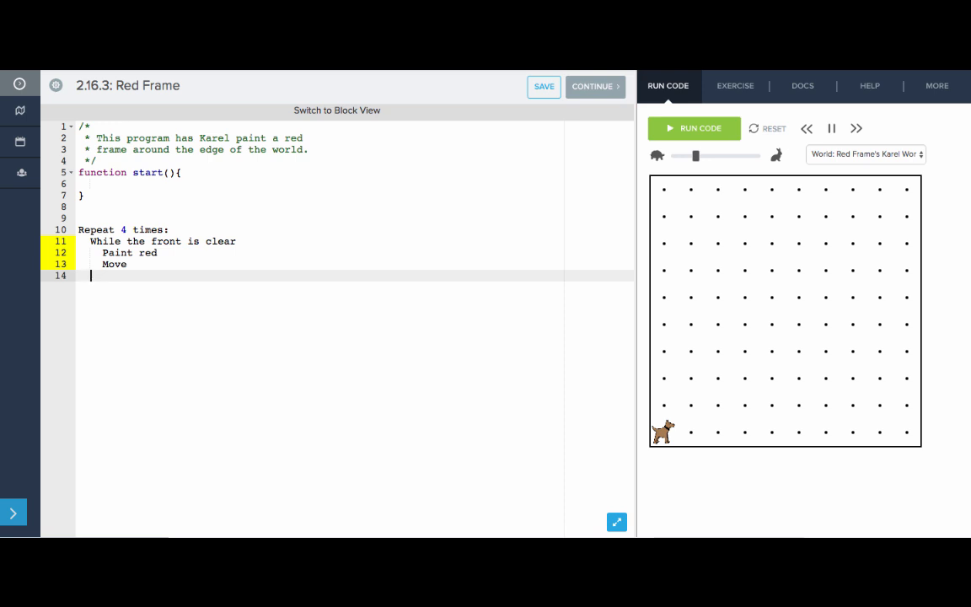
{"action": "left_click", "coordinate": [411, 335]}
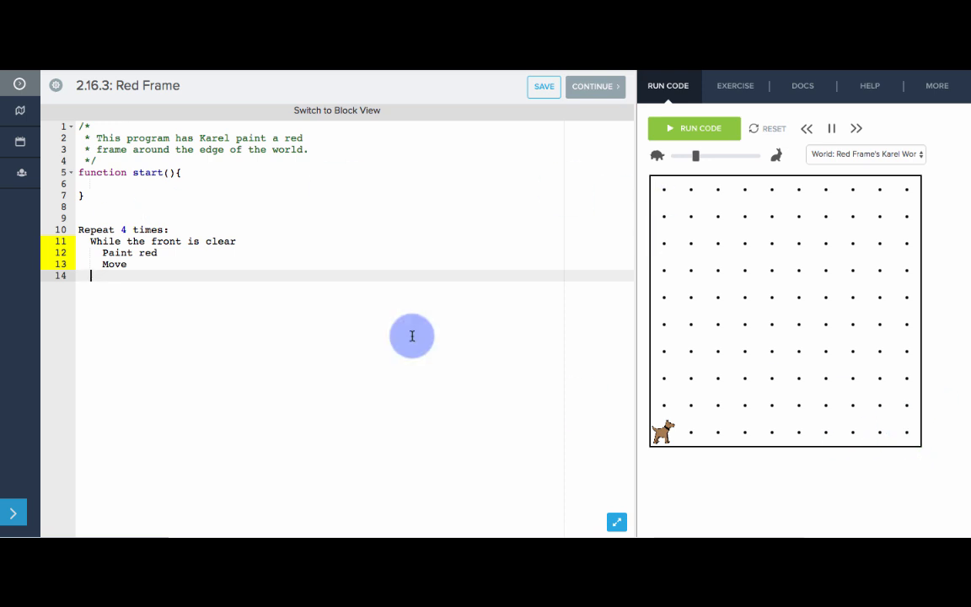
{"action": "type", "text": "Paint red"}
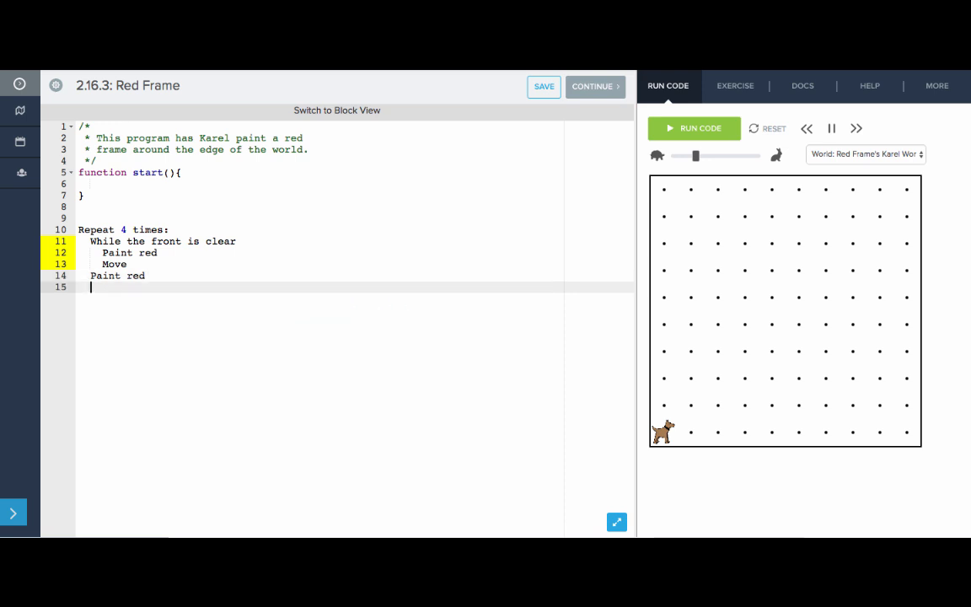
{"action": "type", "text": "Turn"}
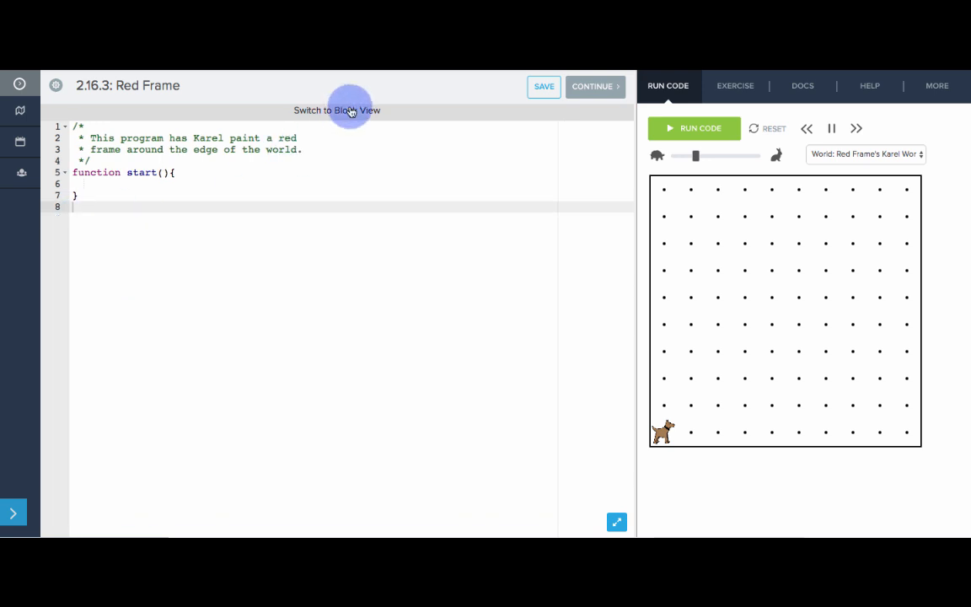
In blocks, add a paintRedFrame function called from start, then view it as code.
{"action": "left_click", "coordinate": [337, 110]}
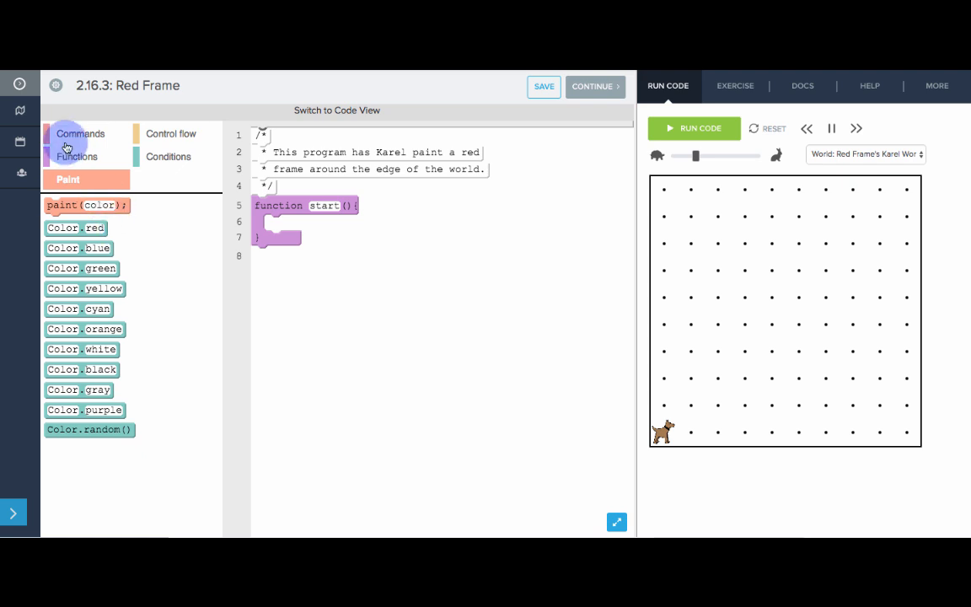
{"action": "mouse_move", "coordinate": [95, 154]}
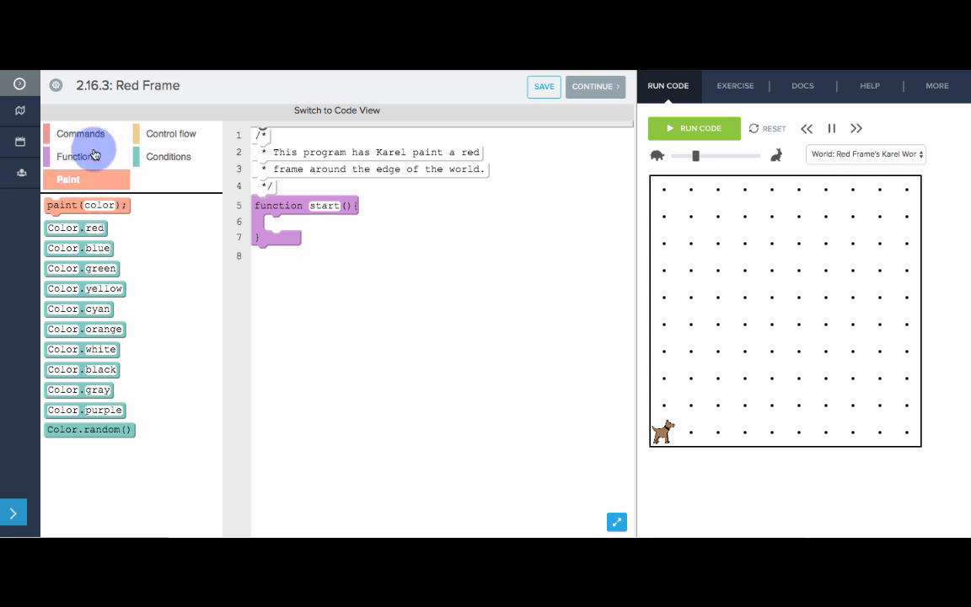
{"action": "left_click", "coordinate": [80, 156]}
{"action": "type", "text": "layRedFrame"}
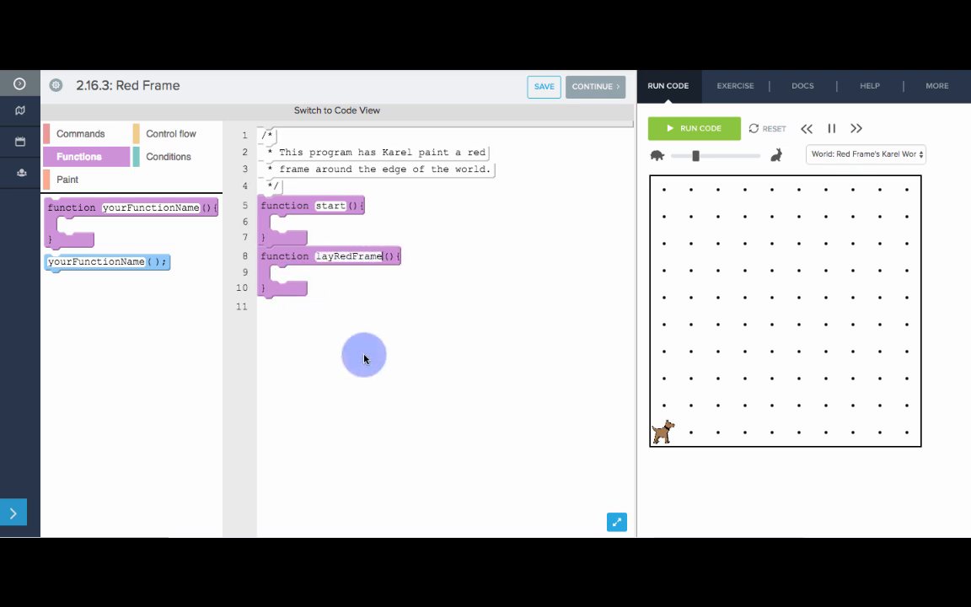
{"action": "mouse_move", "coordinate": [387, 316]}
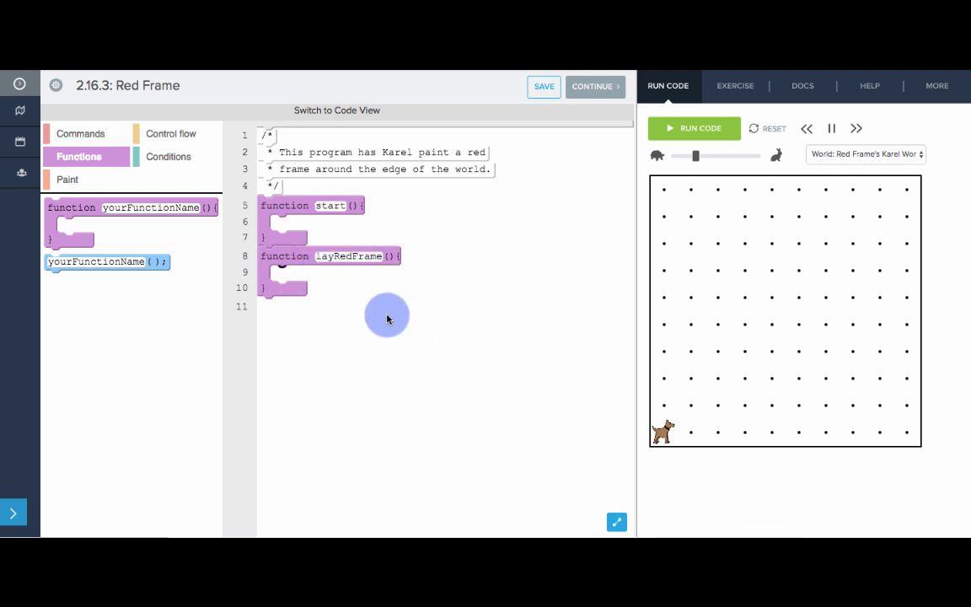
{"action": "left_click_drag", "start_coordinate": [96, 261], "coordinate": [329, 222]}
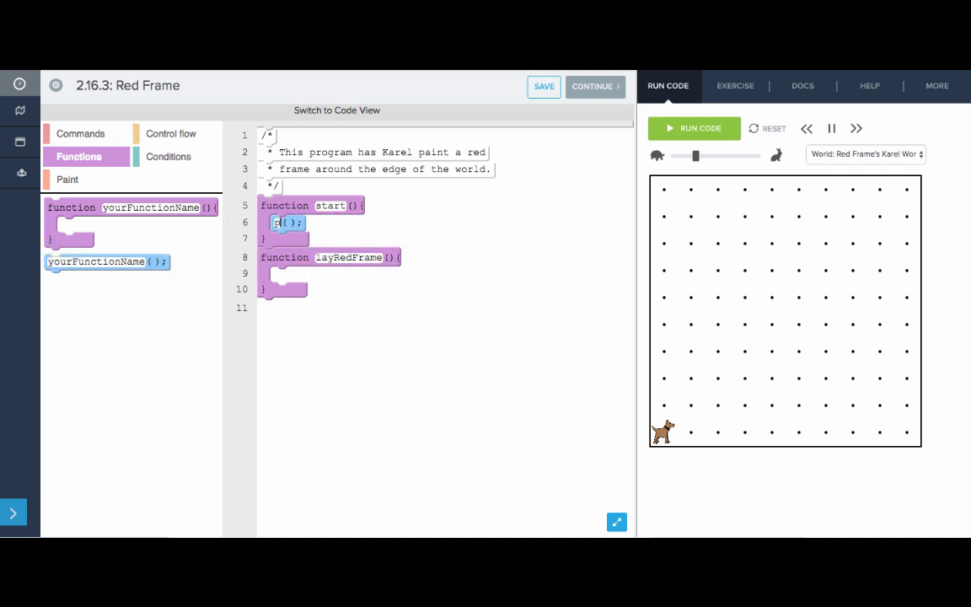
{"action": "type", "text": "paintRedFrame"}
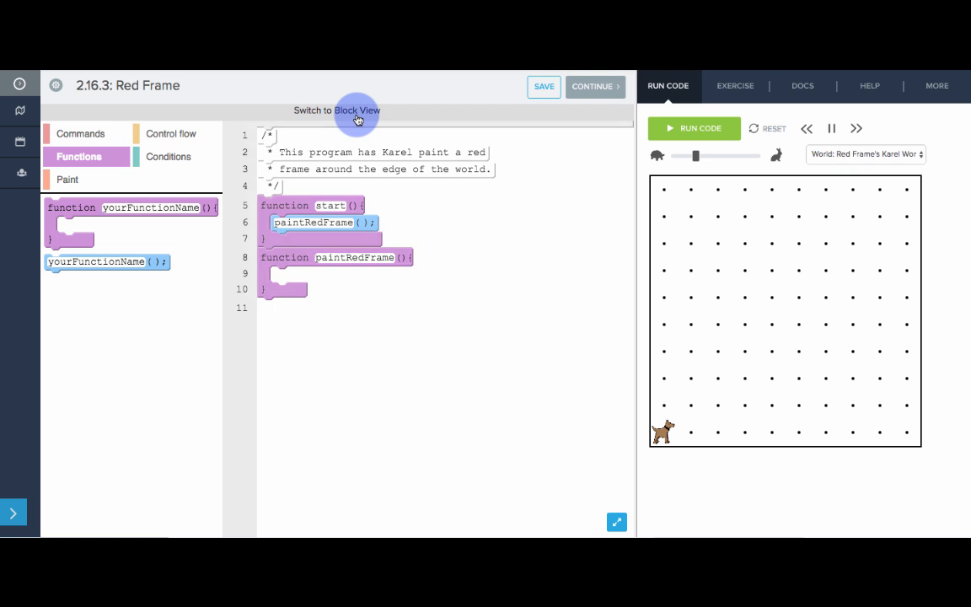
{"action": "left_click", "coordinate": [357, 110]}
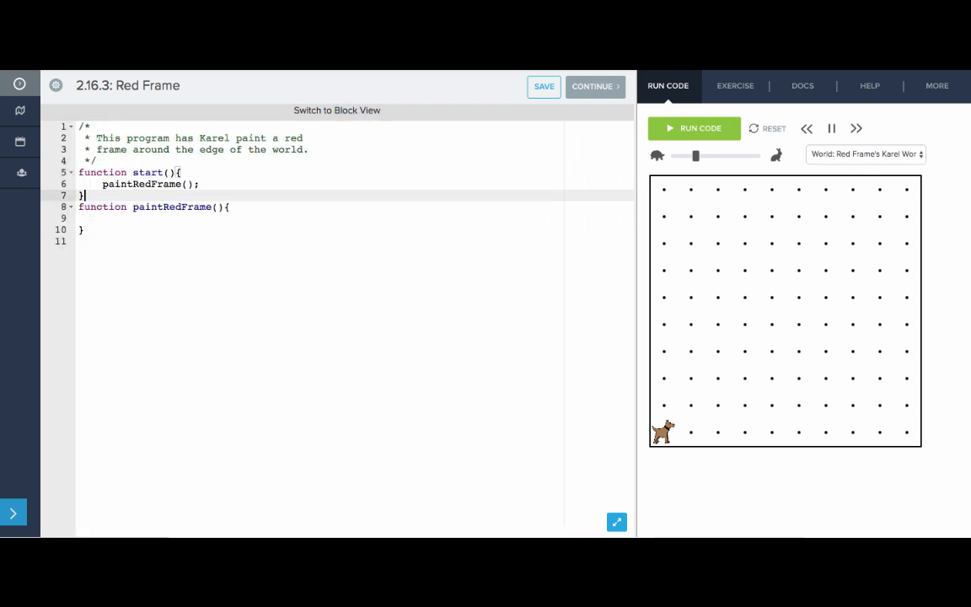
Open a comment: Karel moves around the edges of the world and paints a red frame.
{"action": "type", "text": "/*"}
{"action": "type", "text": "* This function has"}
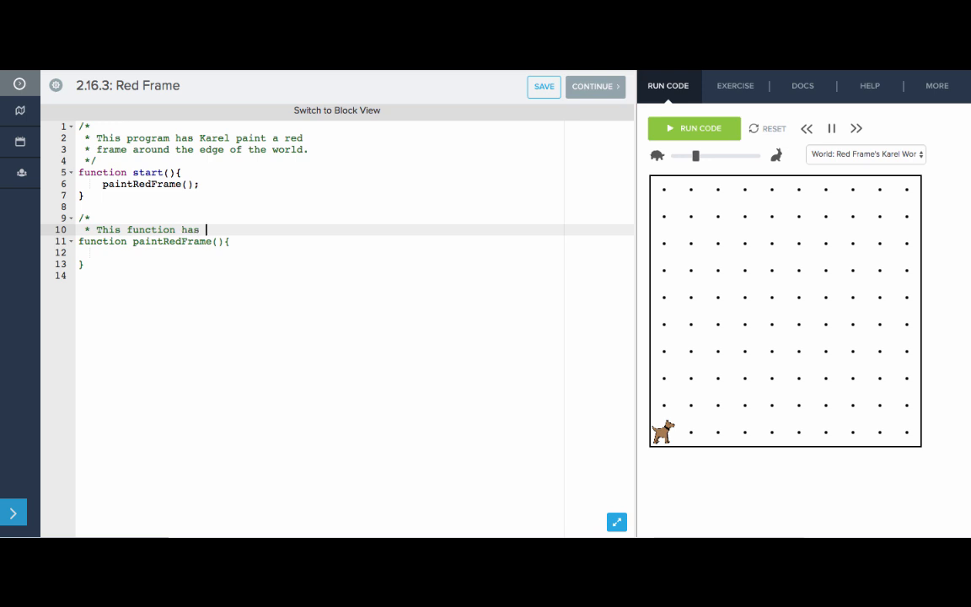
{"action": "type", "text": "Karel"}
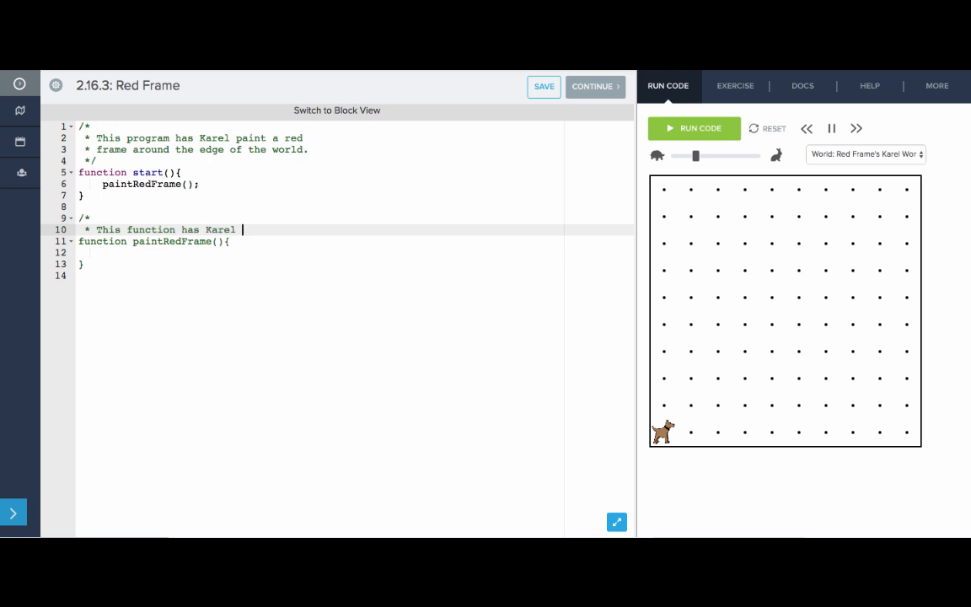
{"action": "type", "text": "move around the edges"}
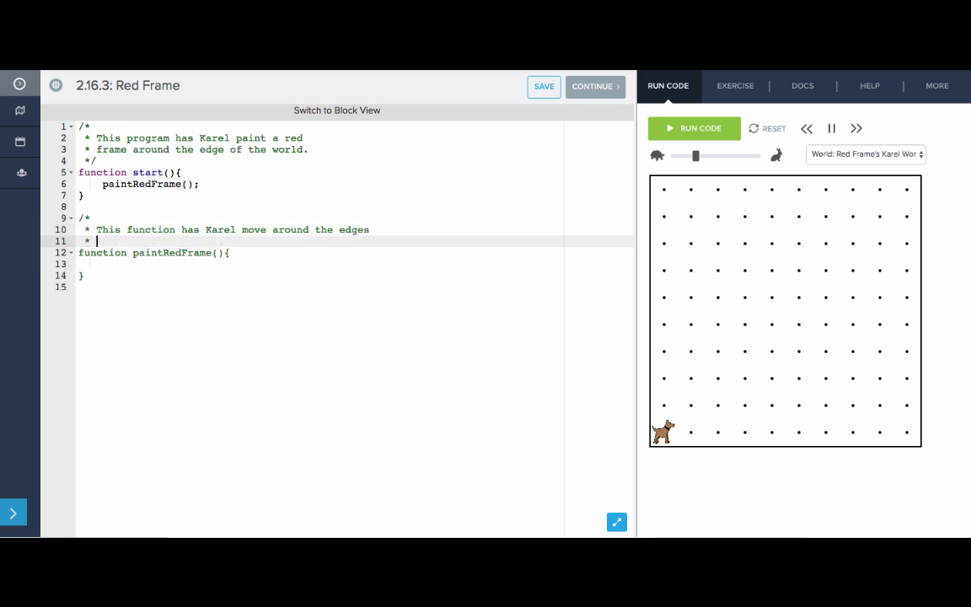
{"action": "type", "text": "of the world and"}
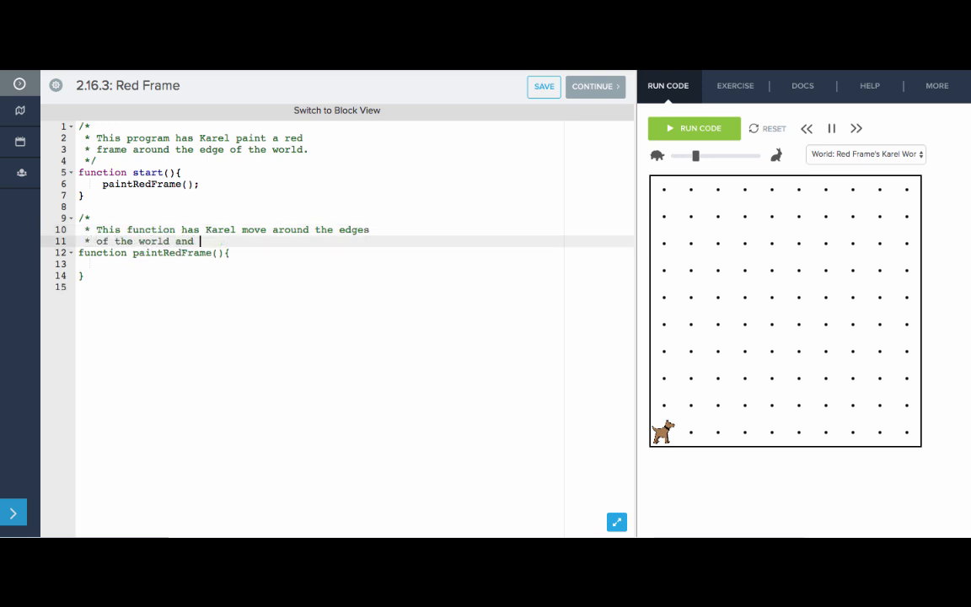
{"action": "type", "text": "paint a red frame around the world"}
{"action": "type", "text": "* Precondition"}
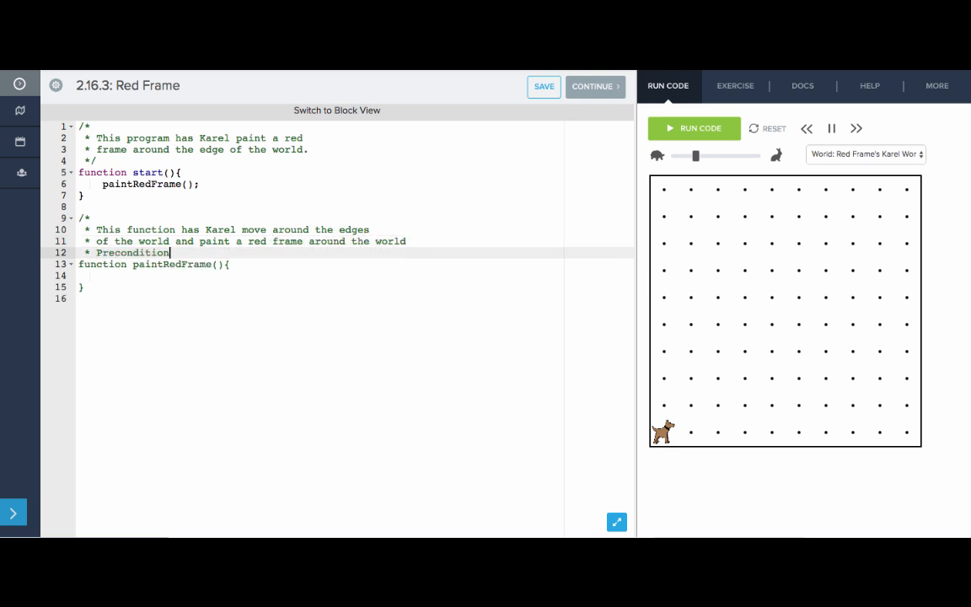
Add the precondition (Karel in the bottom corner) and postcondition, then return to blocks.
{"action": "type", "text": ": Karel is"}
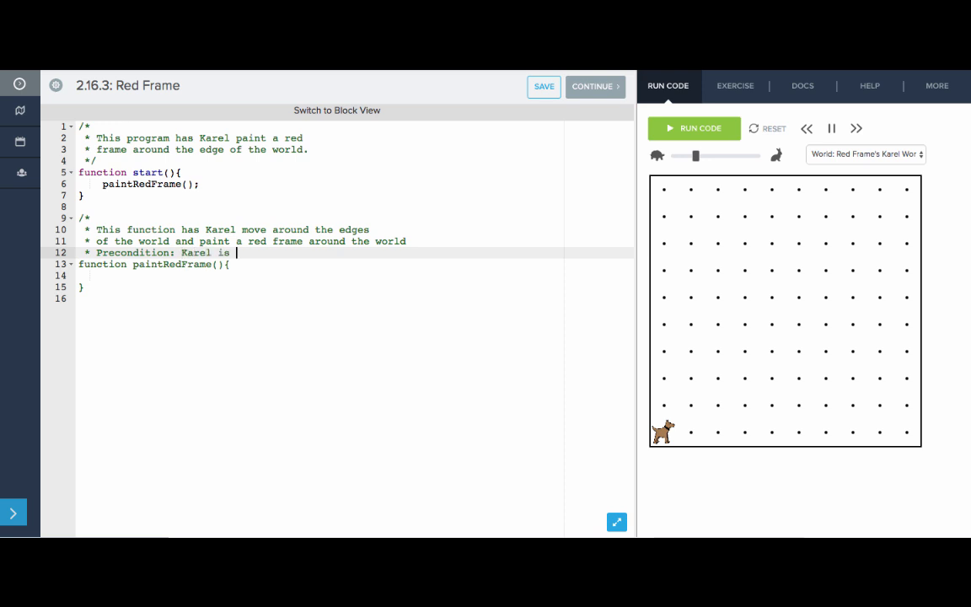
{"action": "type", "text": "in"}
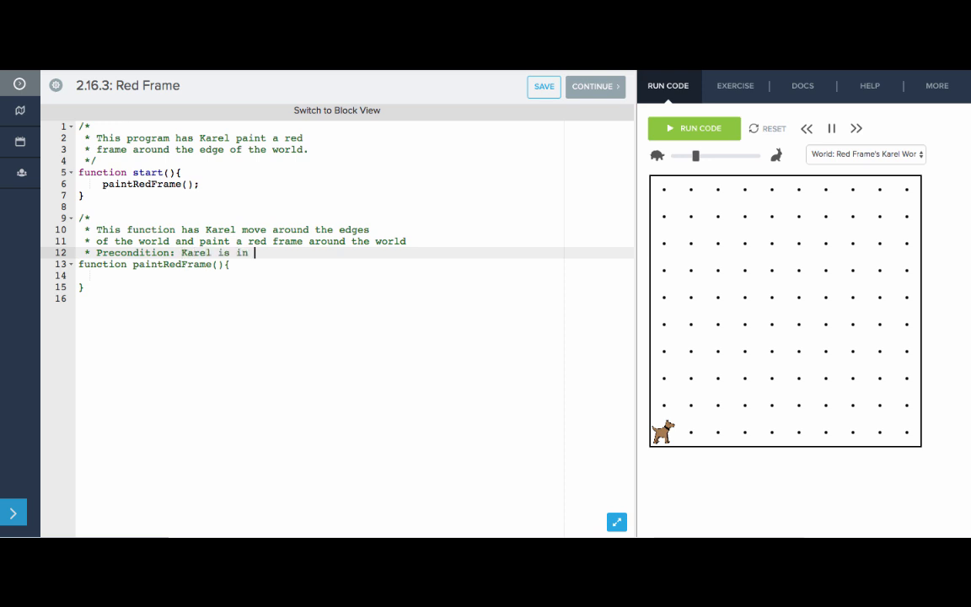
{"action": "type", "text": "the bottome"}
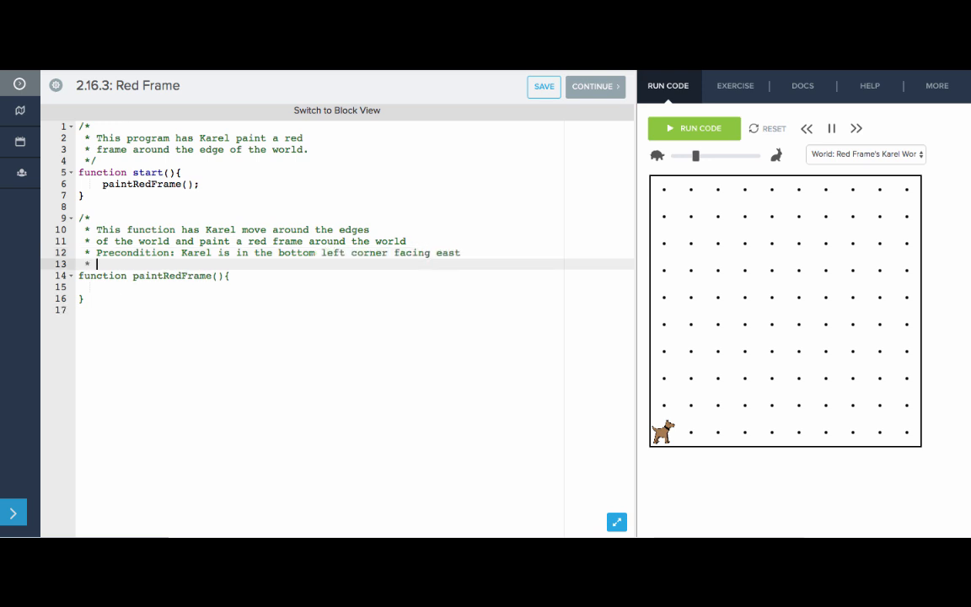
{"action": "type", "text": "Postp"}
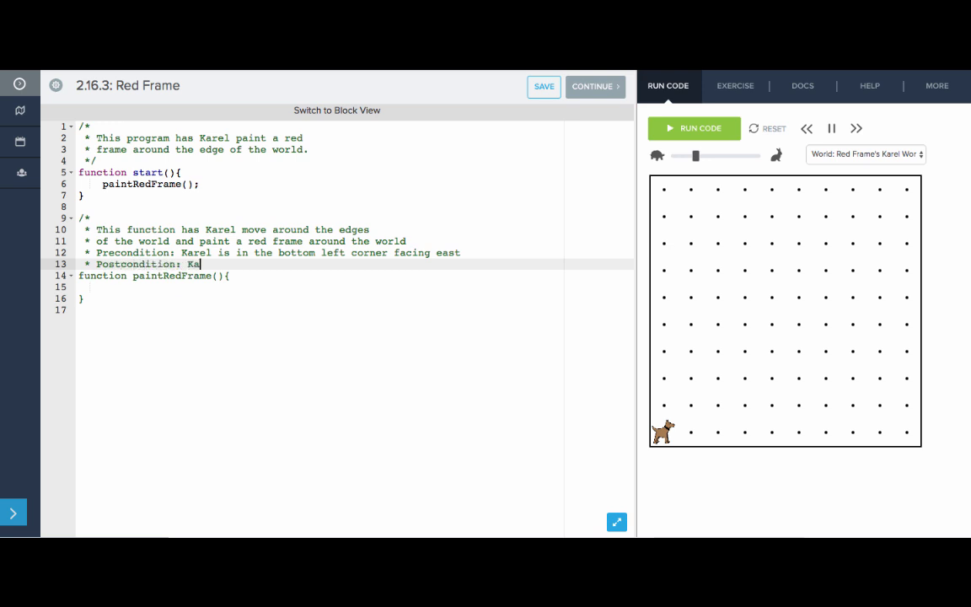
{"action": "type", "text": "rel is in the sma"}
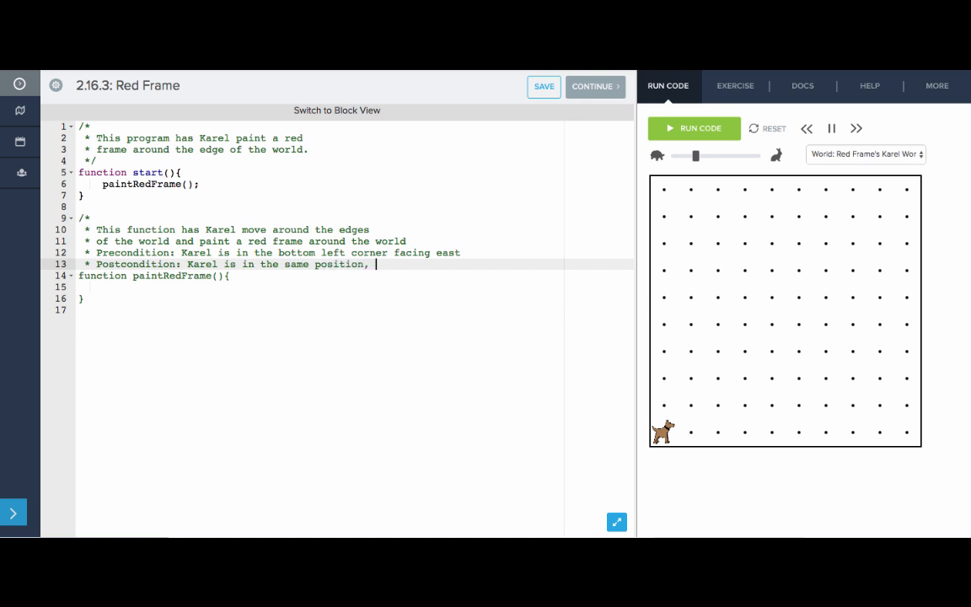
{"action": "type", "text": "and the edges"}
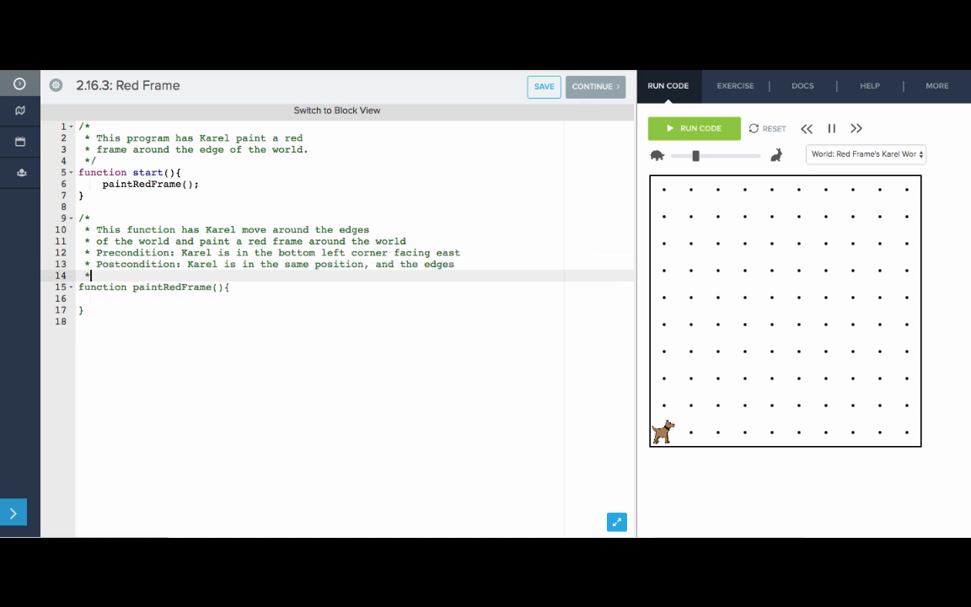
{"action": "type", "text": "of the world are now all painted red."}
{"action": "type", "text": "*/"}
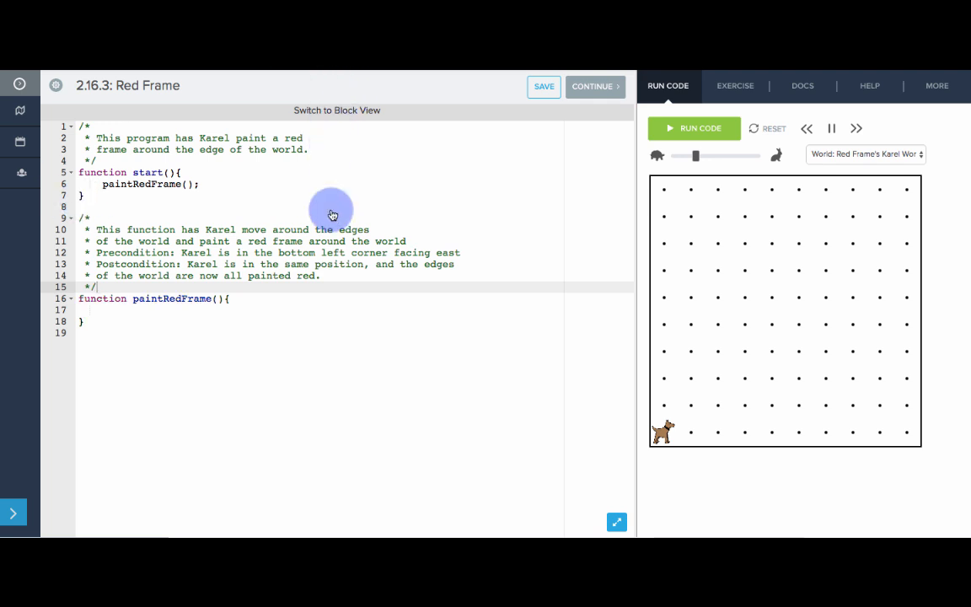
{"action": "left_click", "coordinate": [336, 110]}
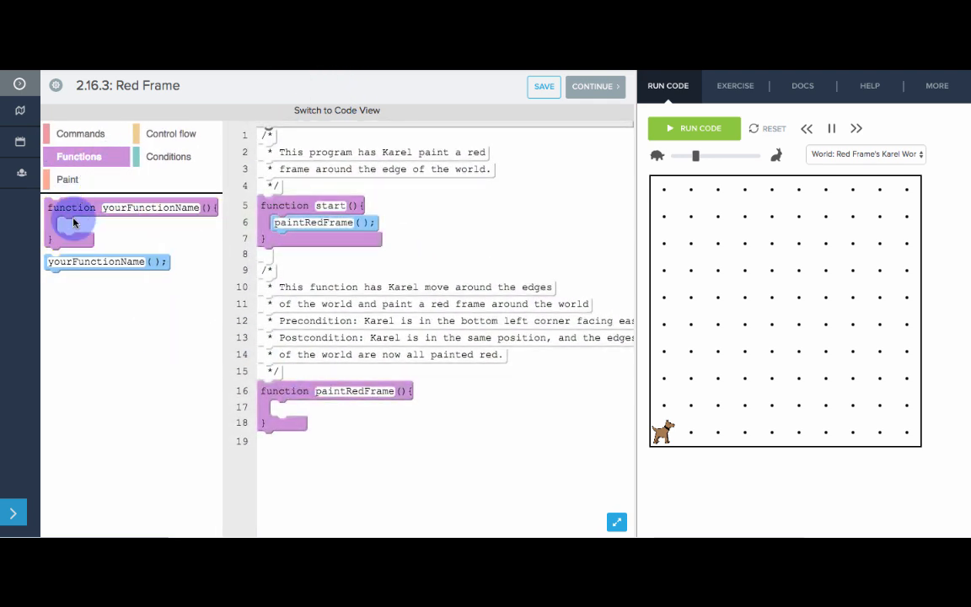
Put a 4-repeat for loop in paintRedFrame and add a paintRedRow function.
{"action": "left_click", "coordinate": [173, 156]}
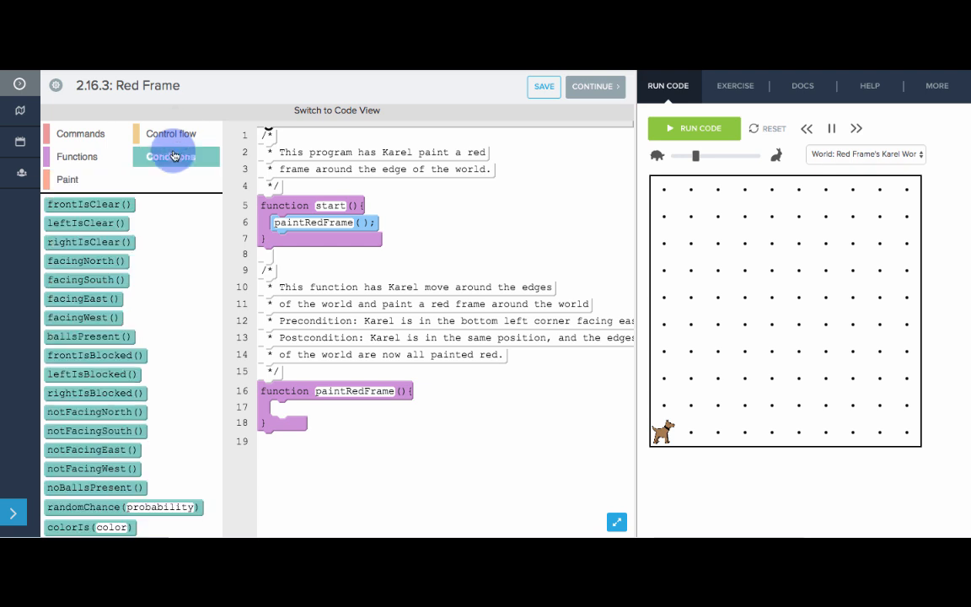
{"action": "left_click", "coordinate": [175, 133]}
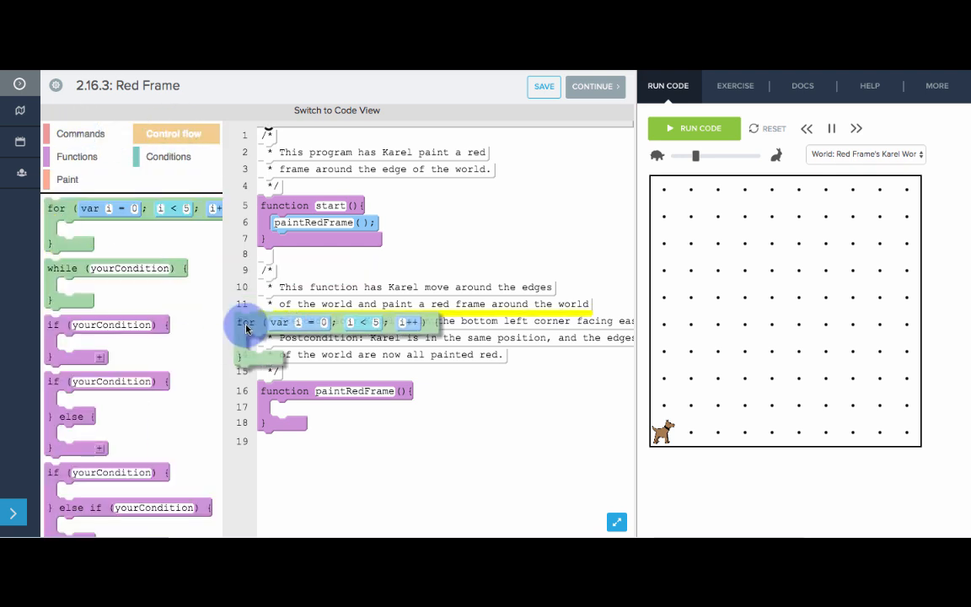
{"action": "left_click_drag", "start_coordinate": [245, 321], "coordinate": [419, 421]}
{"action": "type", "text": "4"}
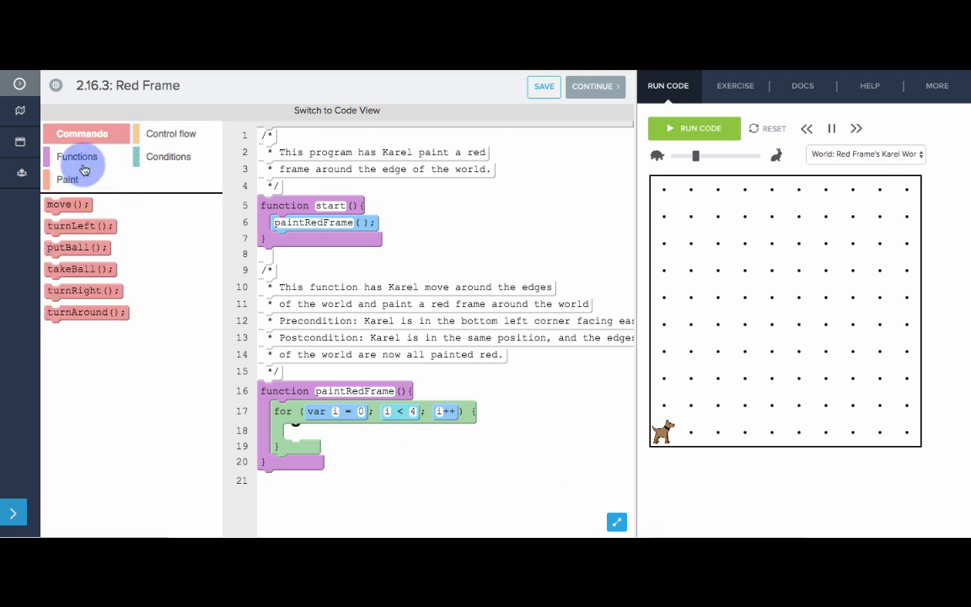
{"action": "mouse_move", "coordinate": [73, 160]}
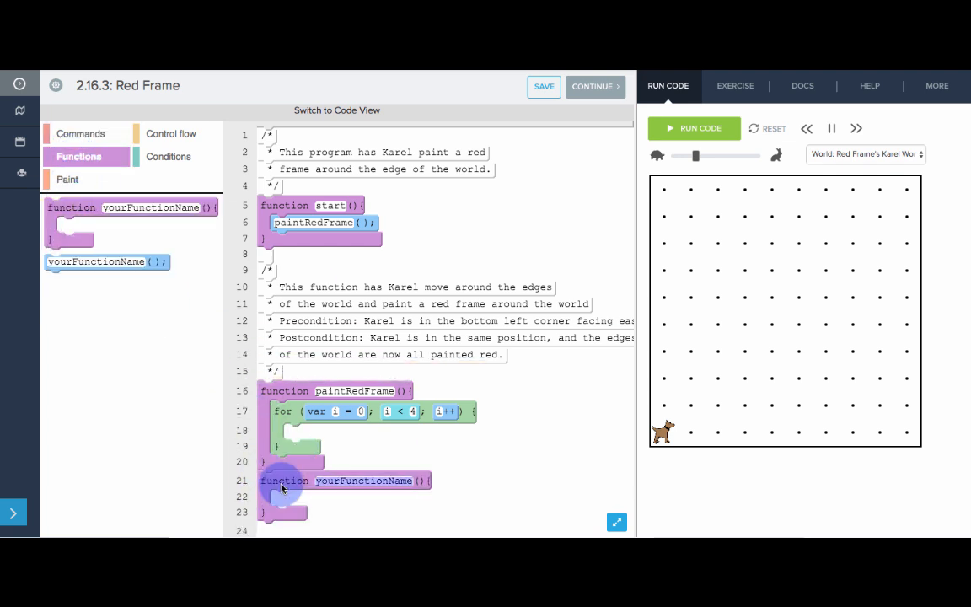
{"action": "type", "text": "paintRedRow"}
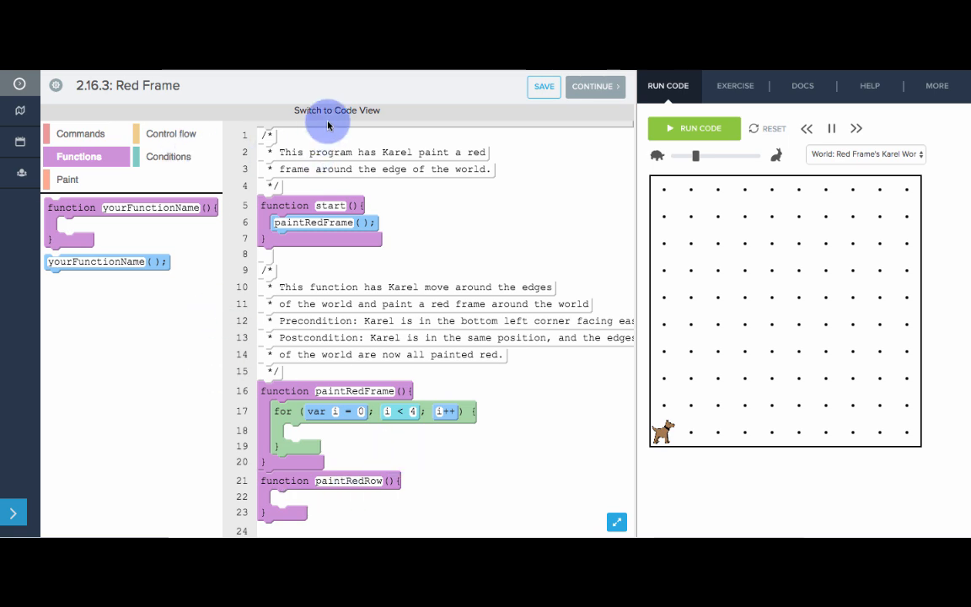
In code view, comment paintRedRow: have Karel move to a wall while painting red.
{"action": "left_click", "coordinate": [337, 109]}
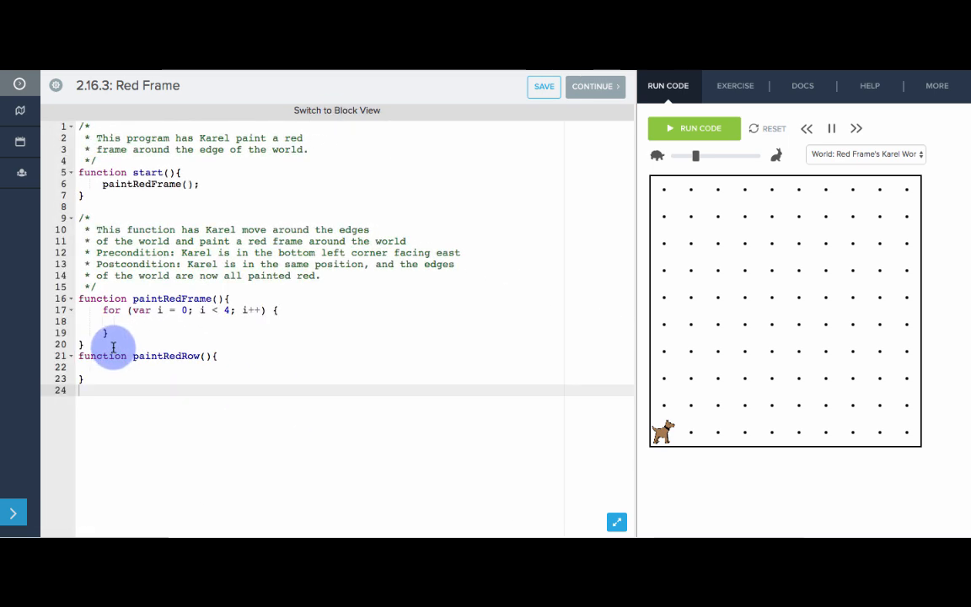
{"action": "type", "text": "/*"}
{"action": "type", "text": "* This function will"}
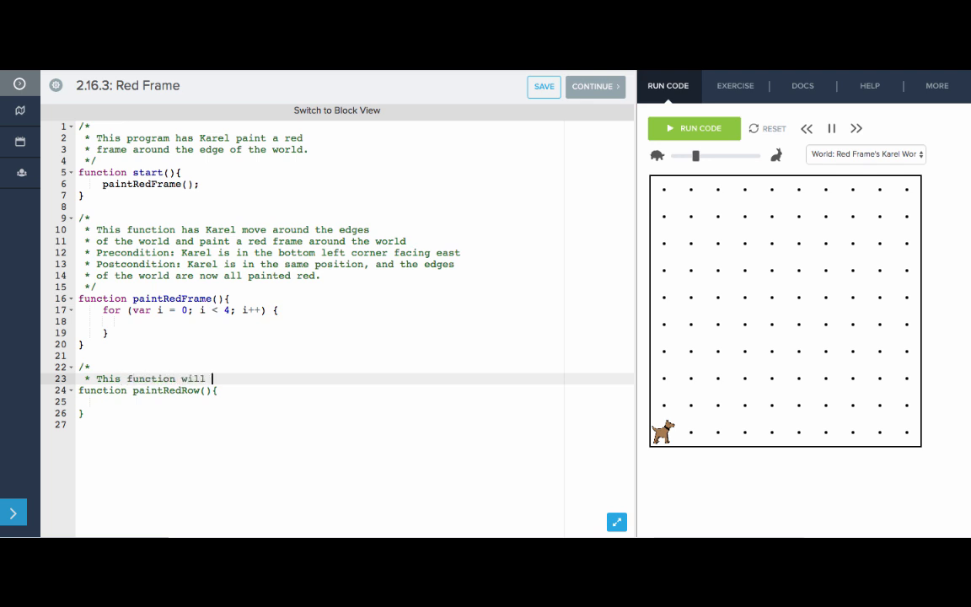
{"action": "type", "text": "have Karel"}
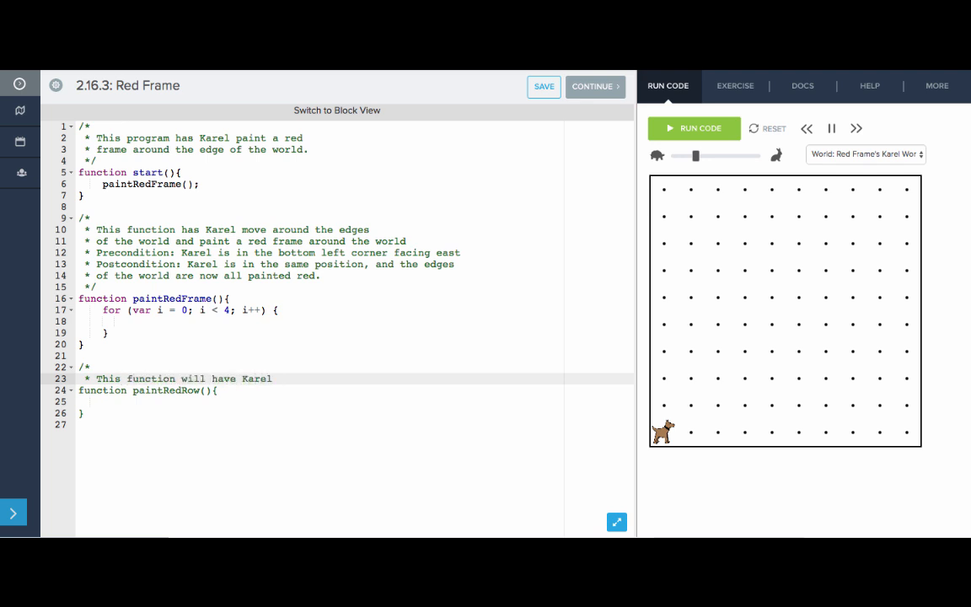
{"action": "type", "text": "move to a wall"}
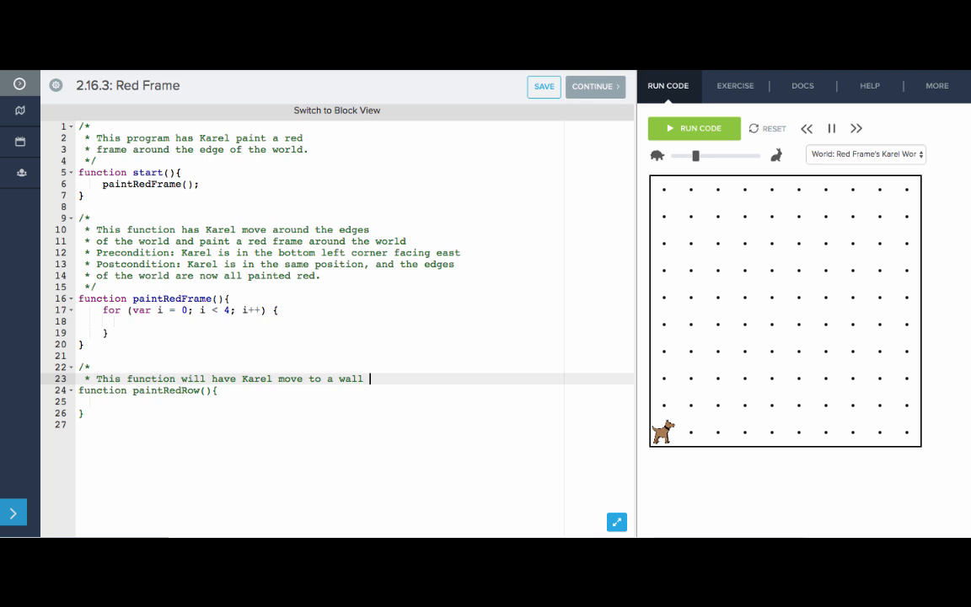
{"action": "type", "text": "while paint"}
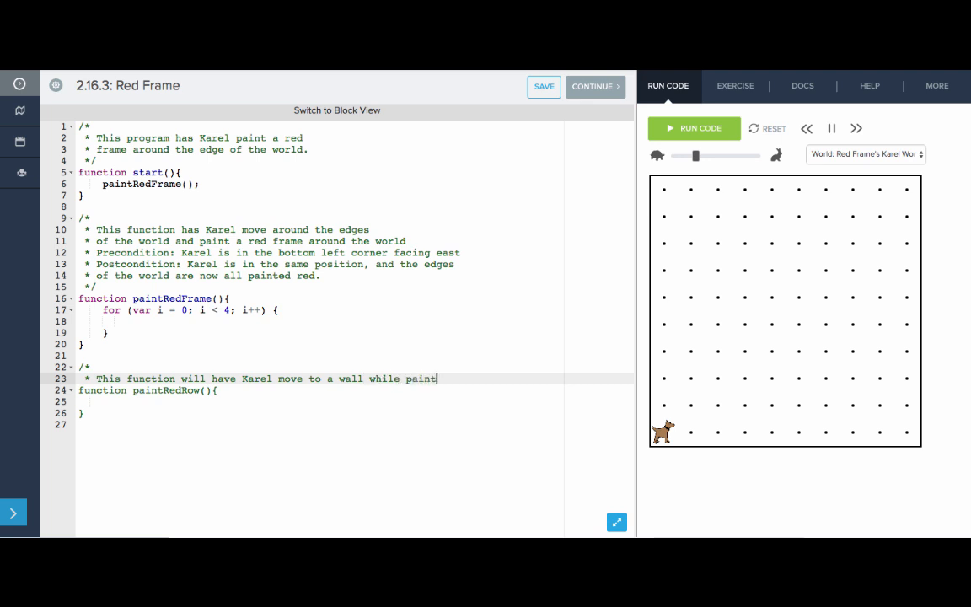
{"action": "type", "text": "ing red."}
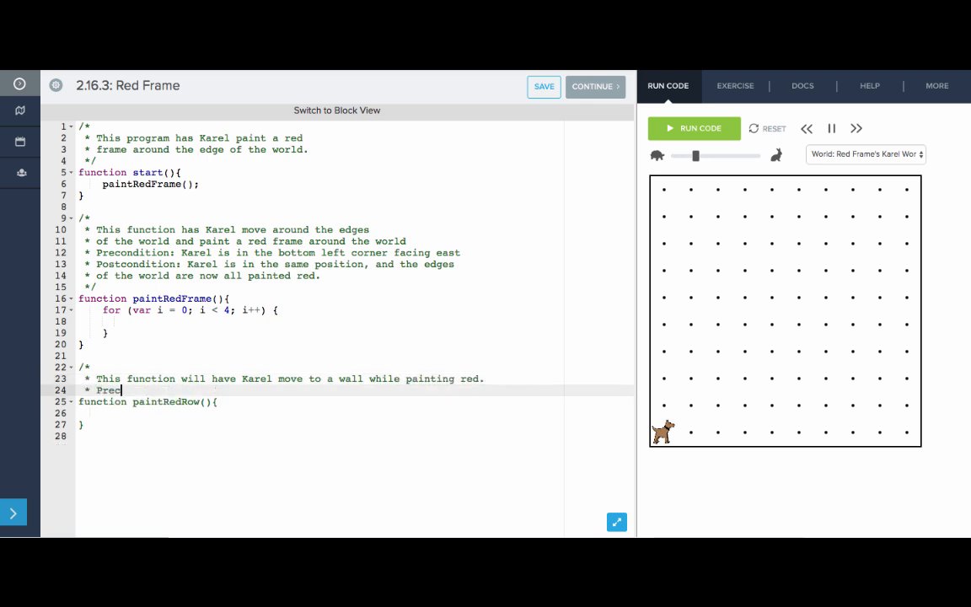
Add the precondition: Karel can be facing any direction, and Karel's right side.
{"action": "type", "text": "ondition:"}
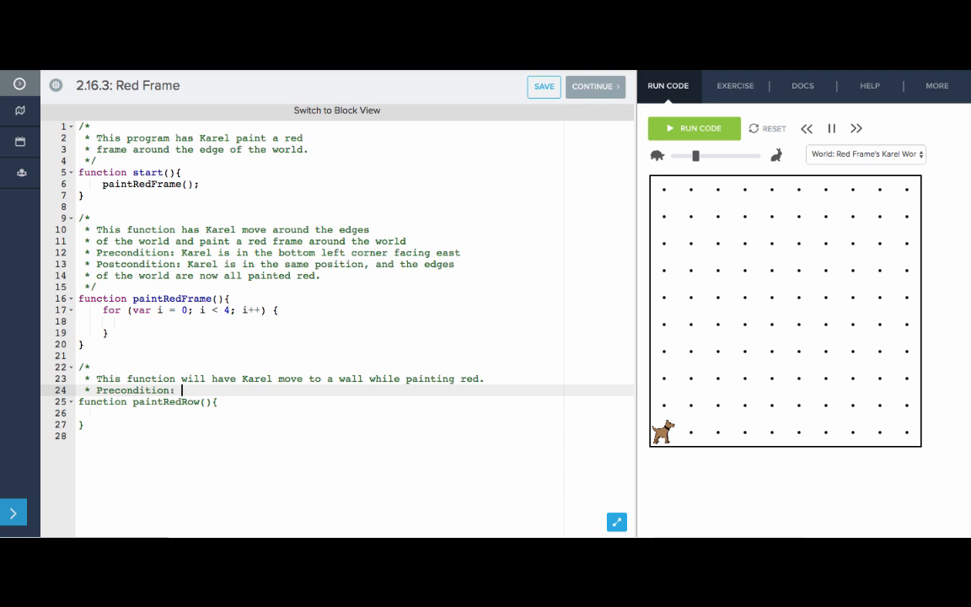
{"action": "type", "text": "Karel"}
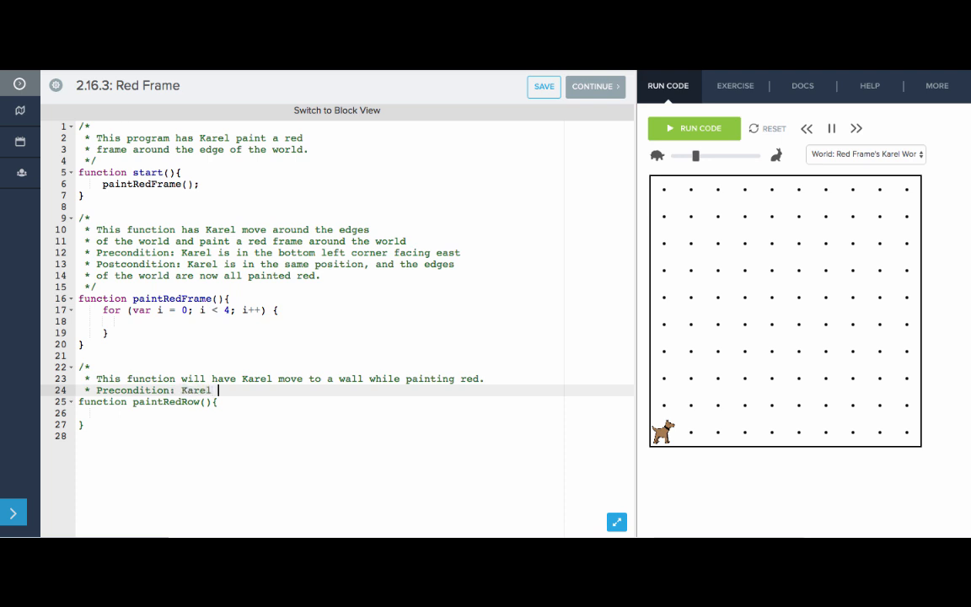
{"action": "type", "text": "can be facing any"}
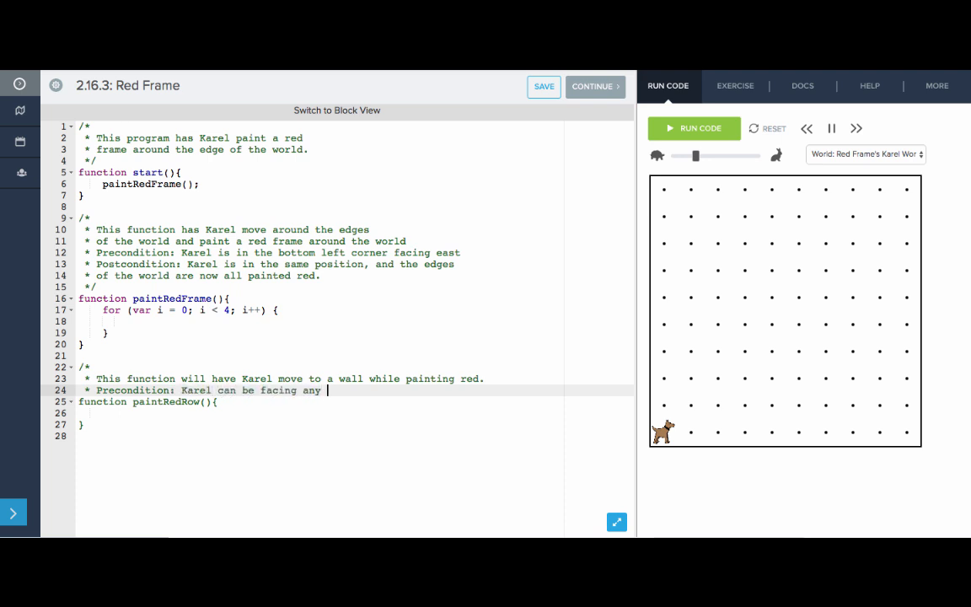
{"action": "type", "text": "direction,"}
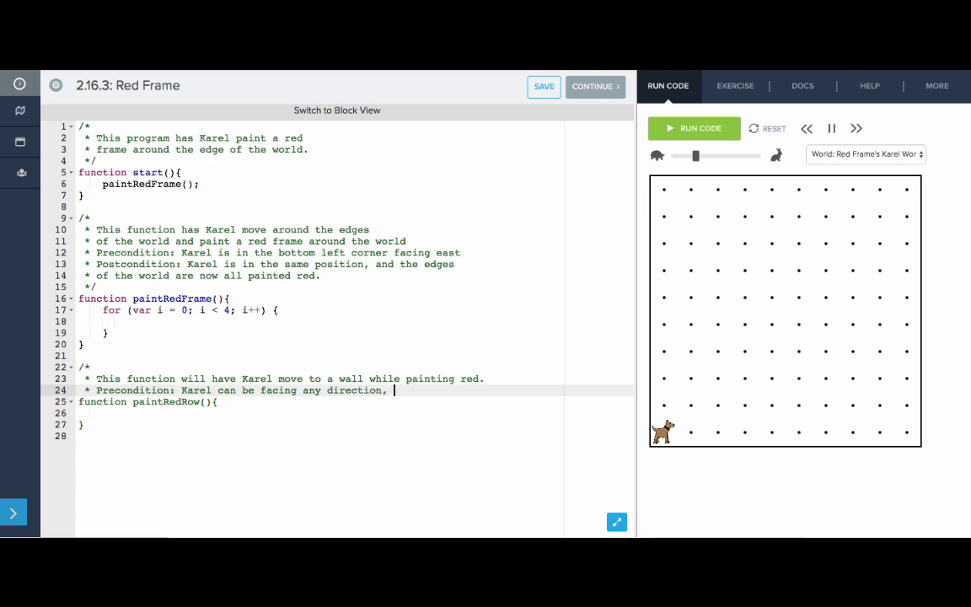
{"action": "type", "text": "and Karel's right is blocked"}
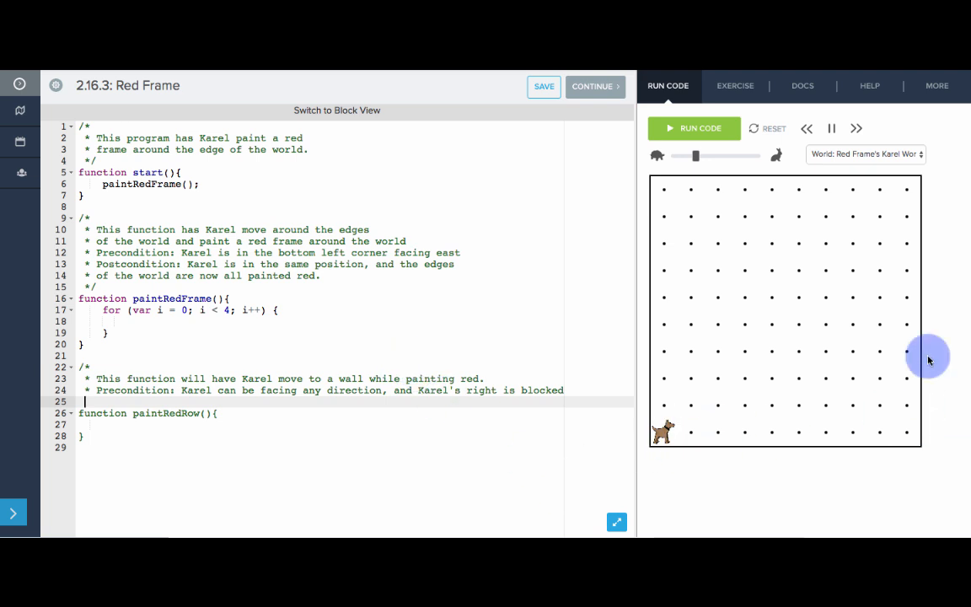
{"action": "mouse_move", "coordinate": [922, 343]}
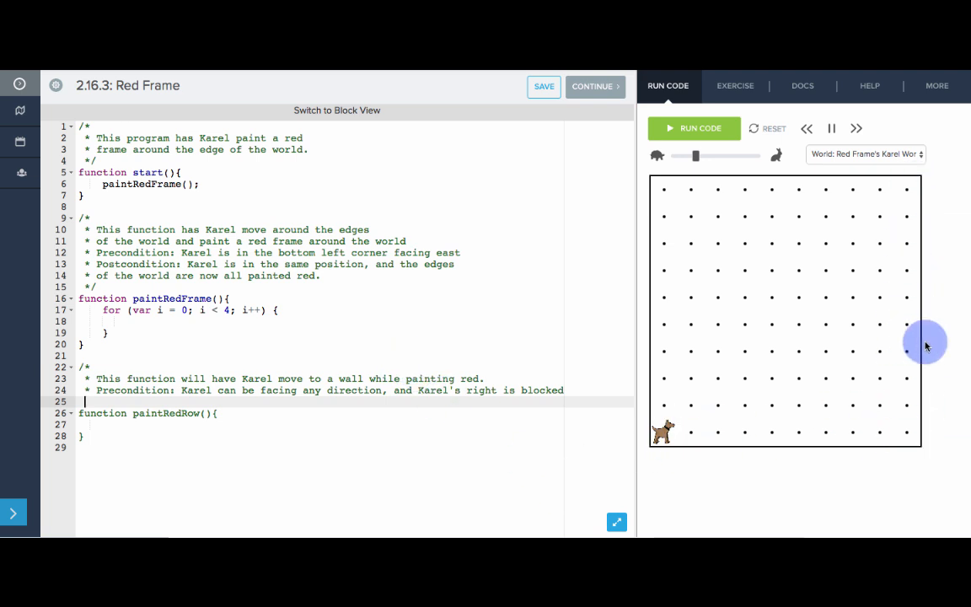
{"action": "mouse_move", "coordinate": [827, 184]}
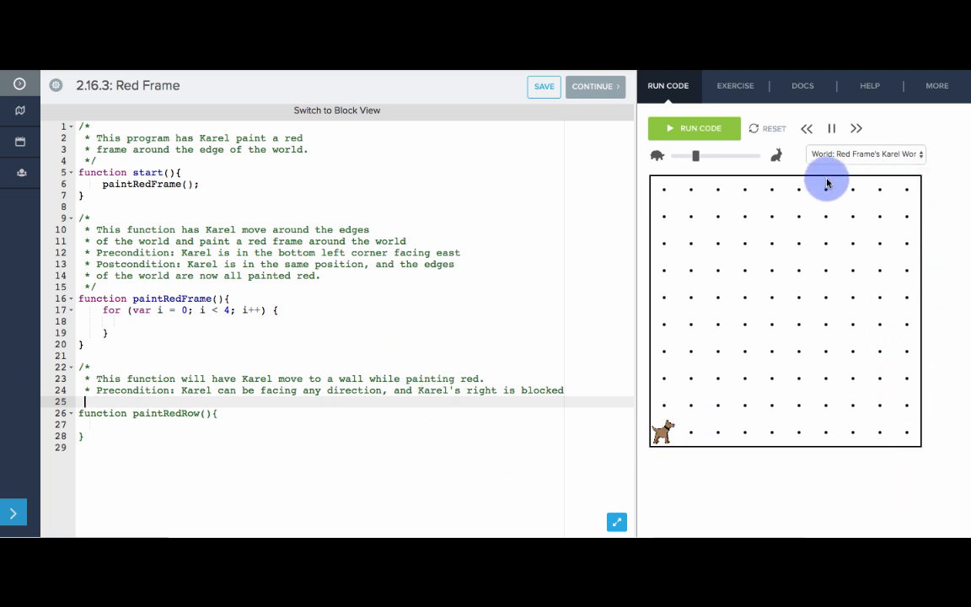
{"action": "mouse_move", "coordinate": [694, 436]}
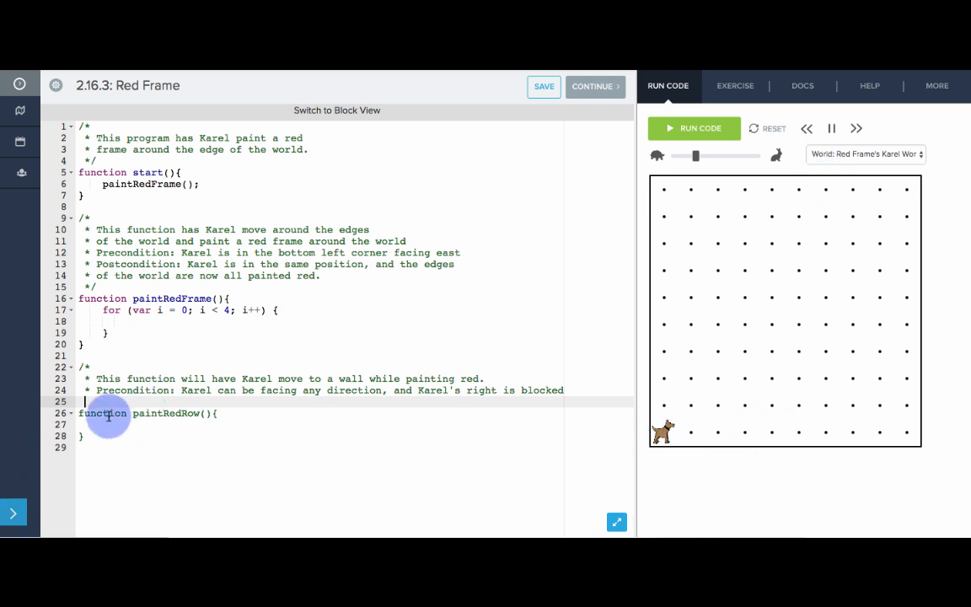
Add the postcondition: Karel has moved to the next wall and painted a red trail.
{"action": "type", "text": "Post"}
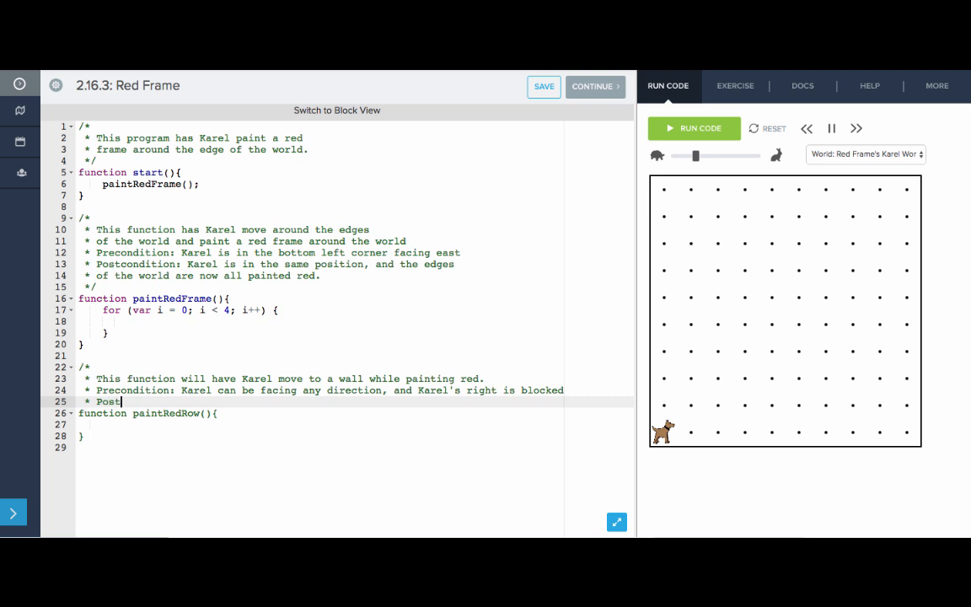
{"action": "type", "text": "condition:"}
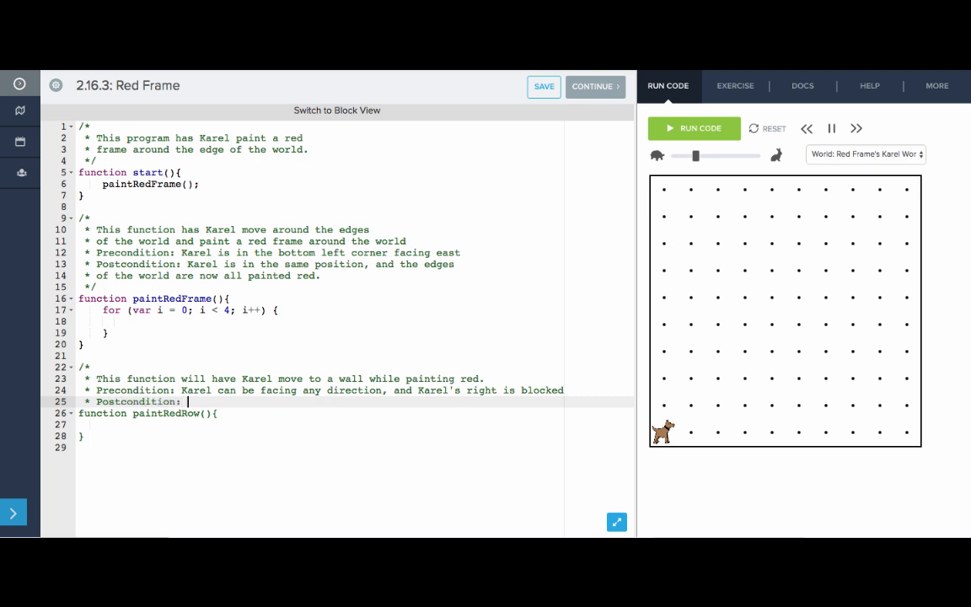
{"action": "type", "text": "Karel has moved all t"}
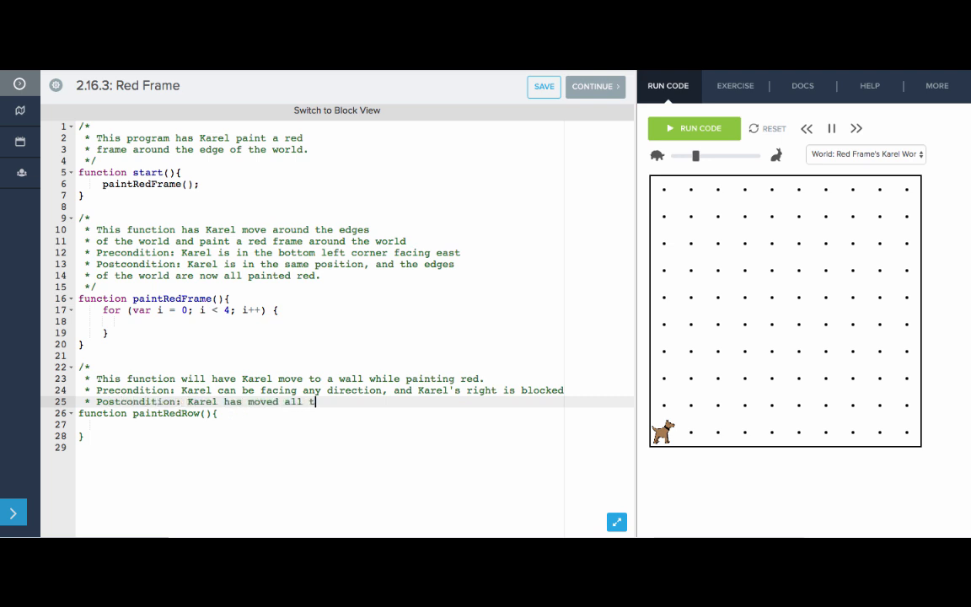
{"action": "type", "text": "he way to the next wall,"}
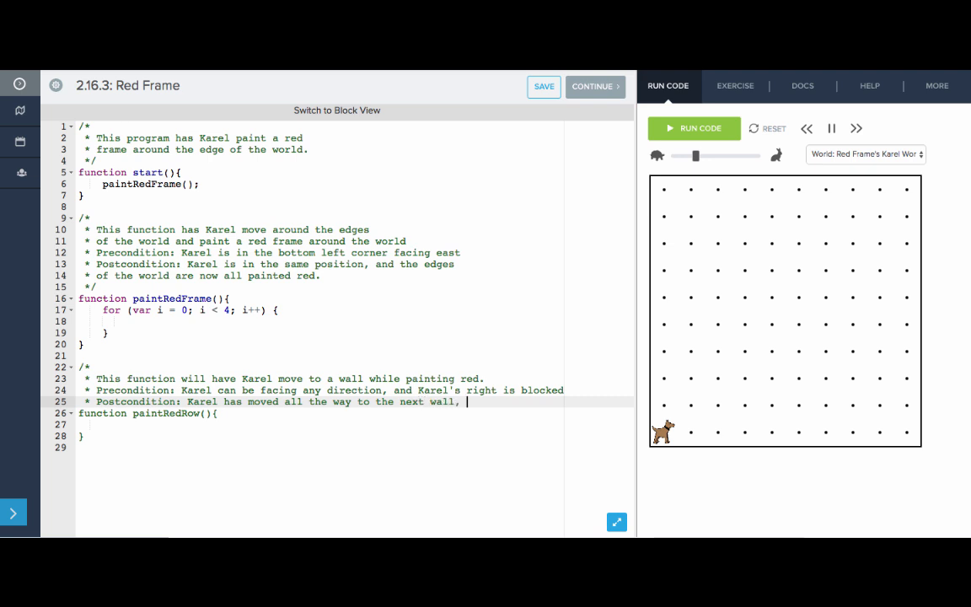
{"action": "type", "text": "and has"}
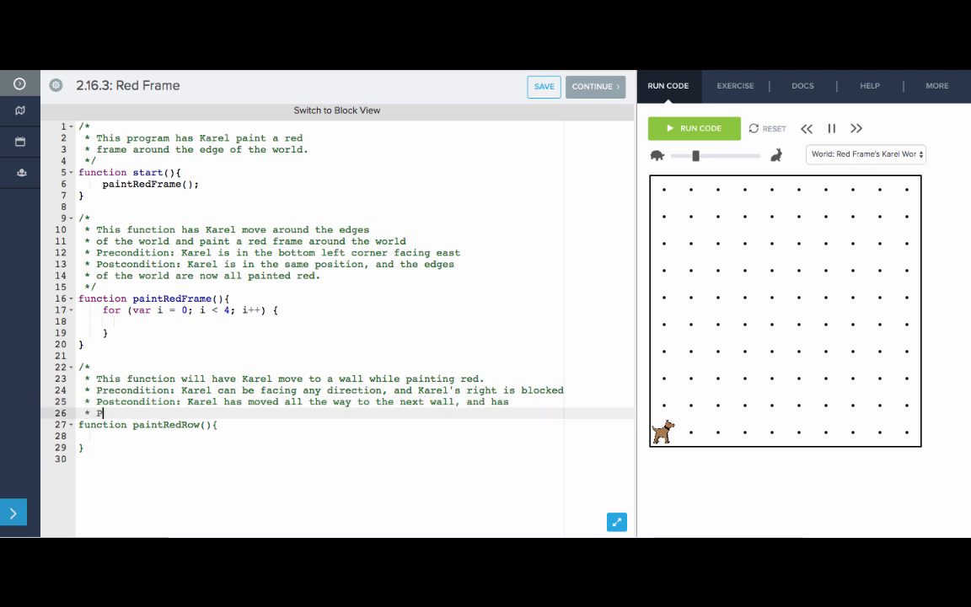
{"action": "type", "text": "painted a r"}
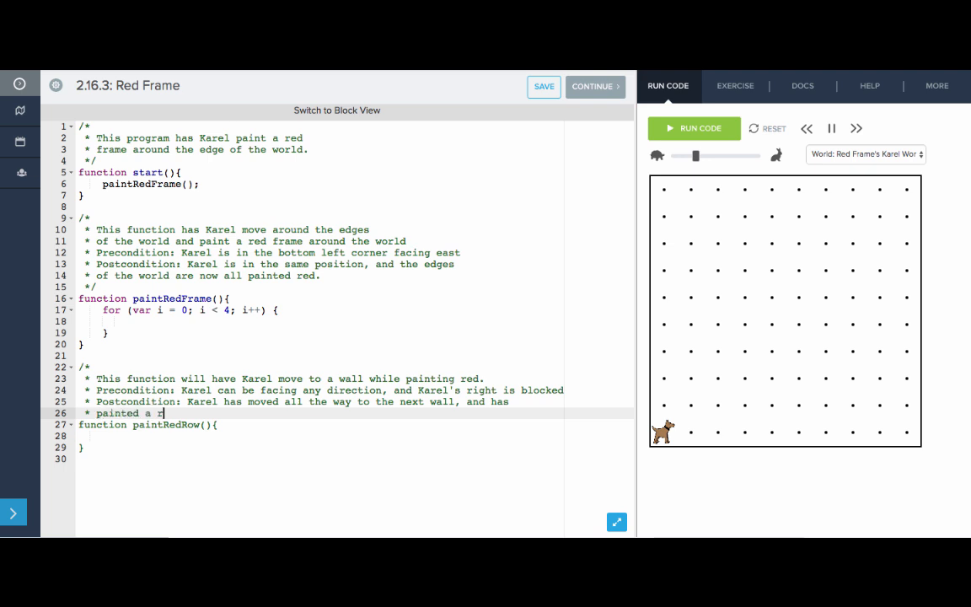
{"action": "type", "text": "red trail."}
{"action": "type", "text": "*/"}
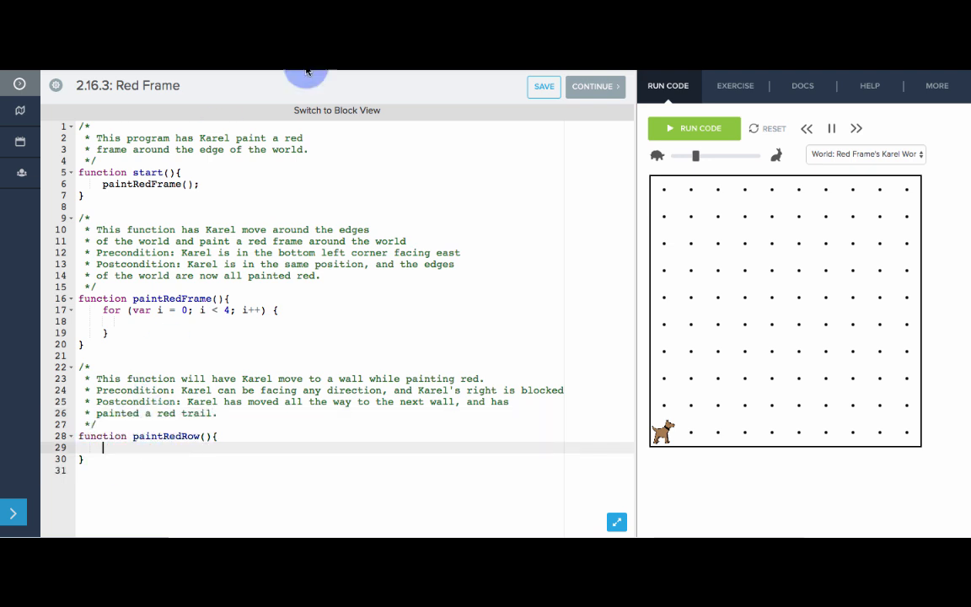
In blocks, have the for loop call paintRedRow() and turnLeft().
{"action": "left_click", "coordinate": [336, 111]}
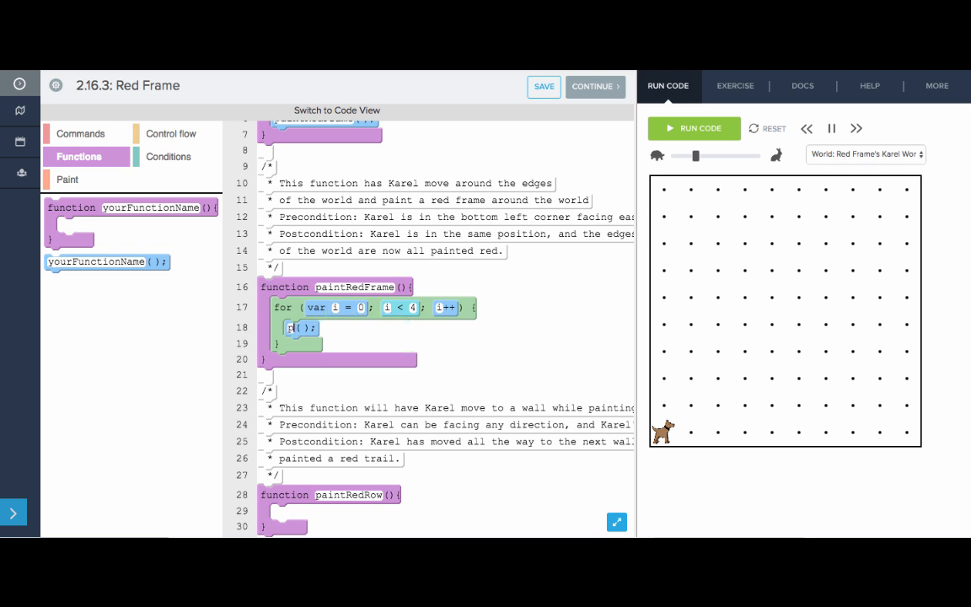
{"action": "type", "text": "paintRedRow"}
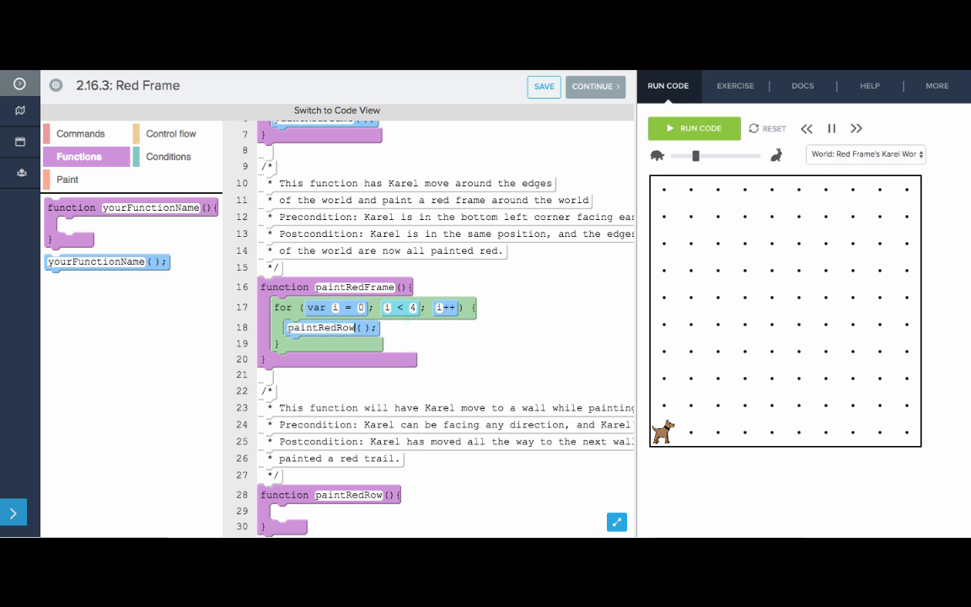
{"action": "left_click", "coordinate": [66, 178]}
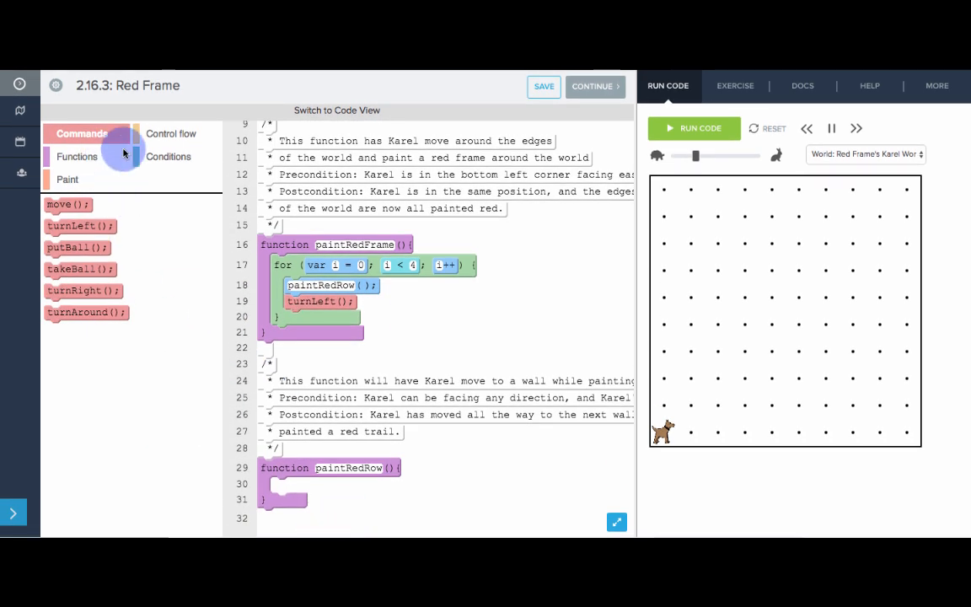
Give paintRedRow a while(frontIsClear) loop with move() and paint(Color.red), then run it.
{"action": "left_click", "coordinate": [172, 133]}
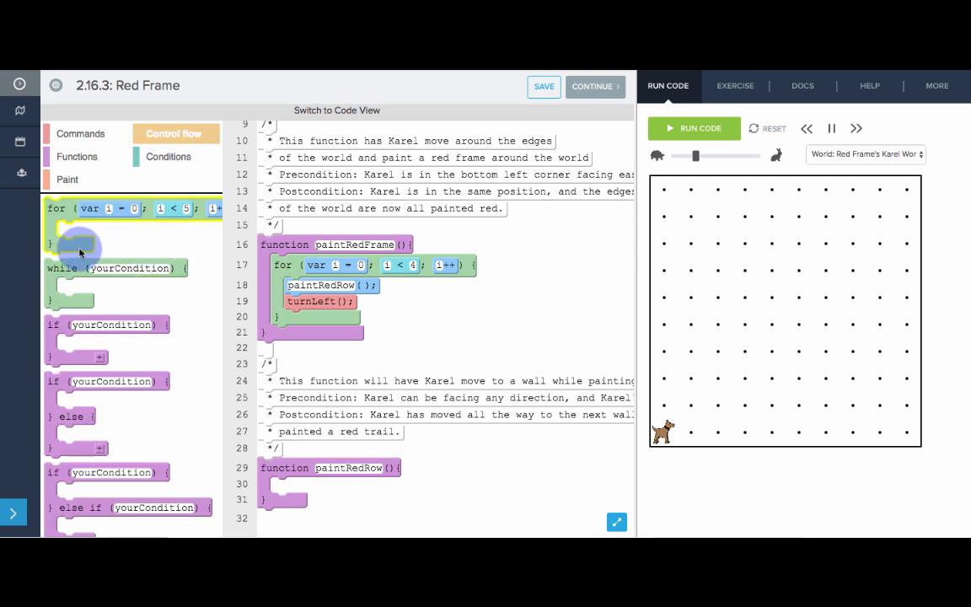
{"action": "left_click", "coordinate": [168, 156]}
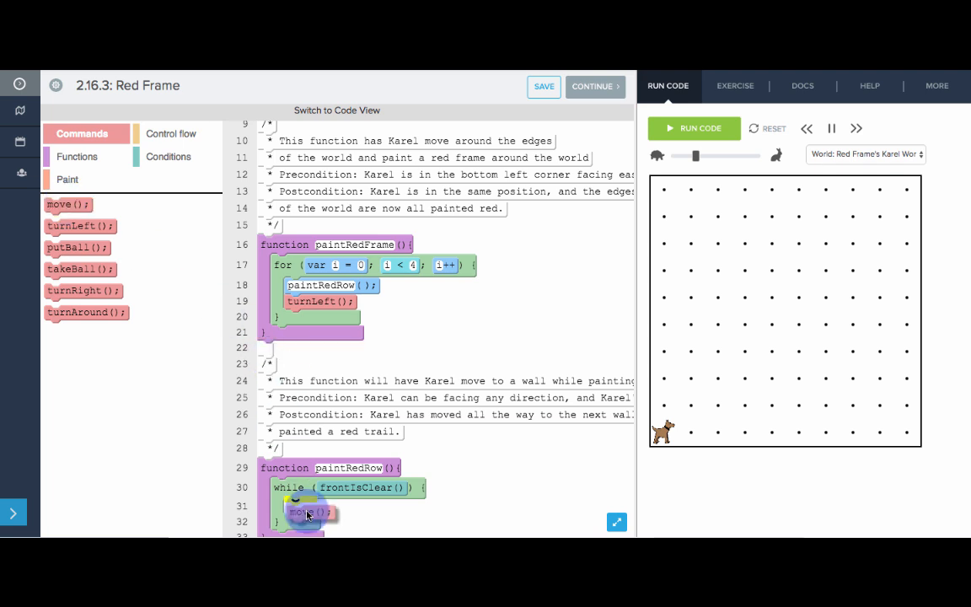
{"action": "left_click", "coordinate": [66, 179]}
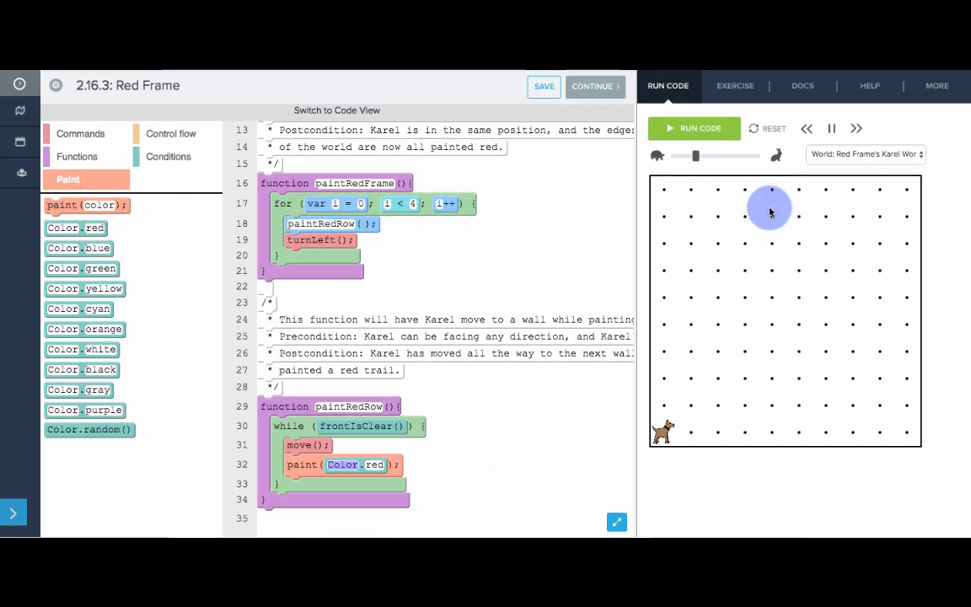
{"action": "left_click", "coordinate": [693, 128]}
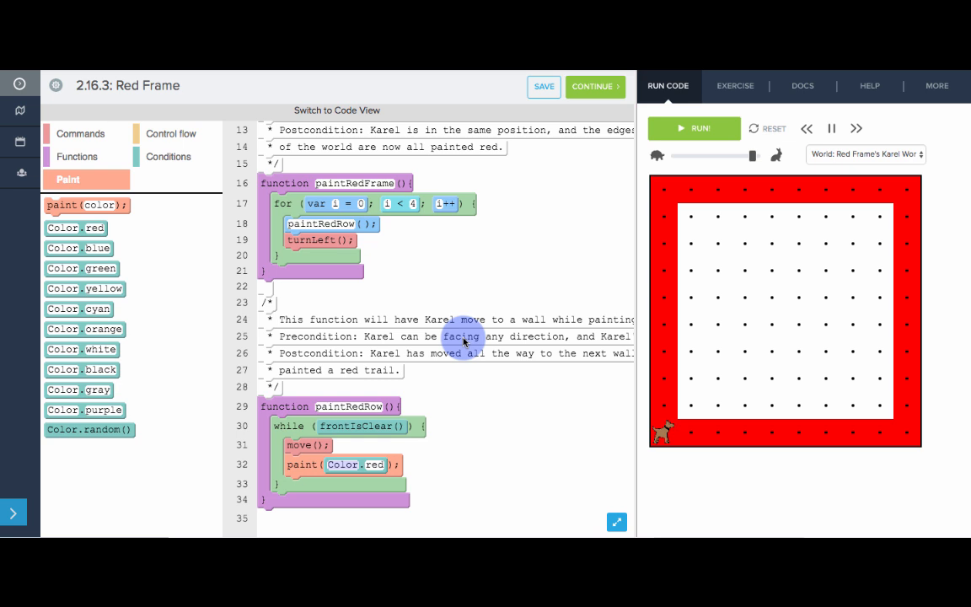
Continue to the Slip n Slide exercise.
{"action": "left_click", "coordinate": [595, 86]}
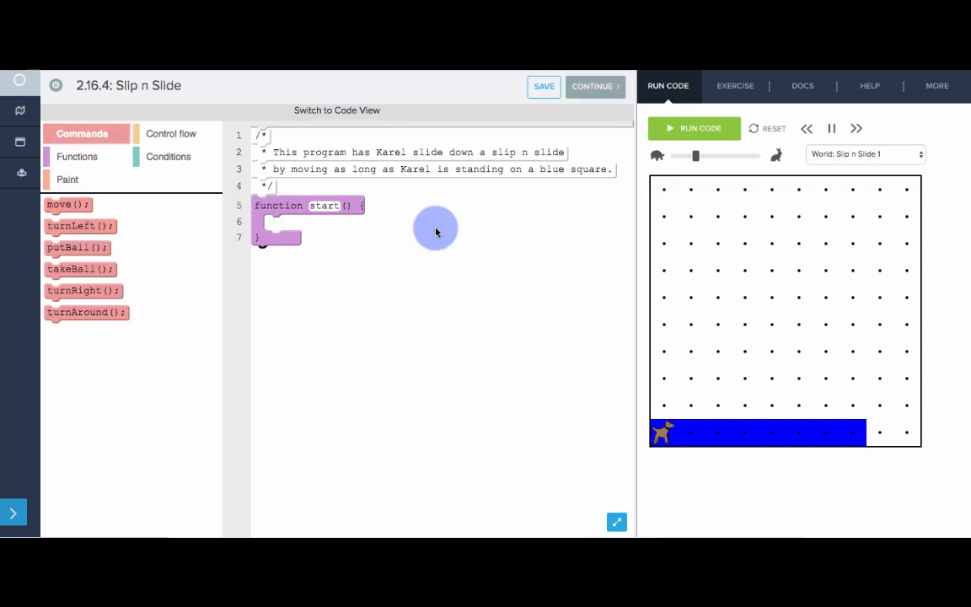
{"action": "mouse_move", "coordinate": [630, 445]}
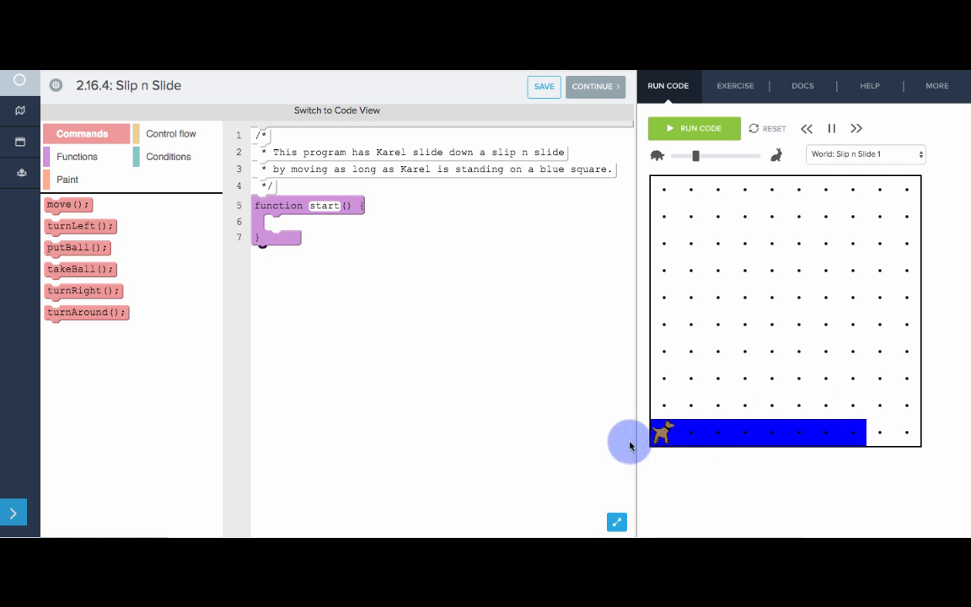
{"action": "mouse_move", "coordinate": [689, 434]}
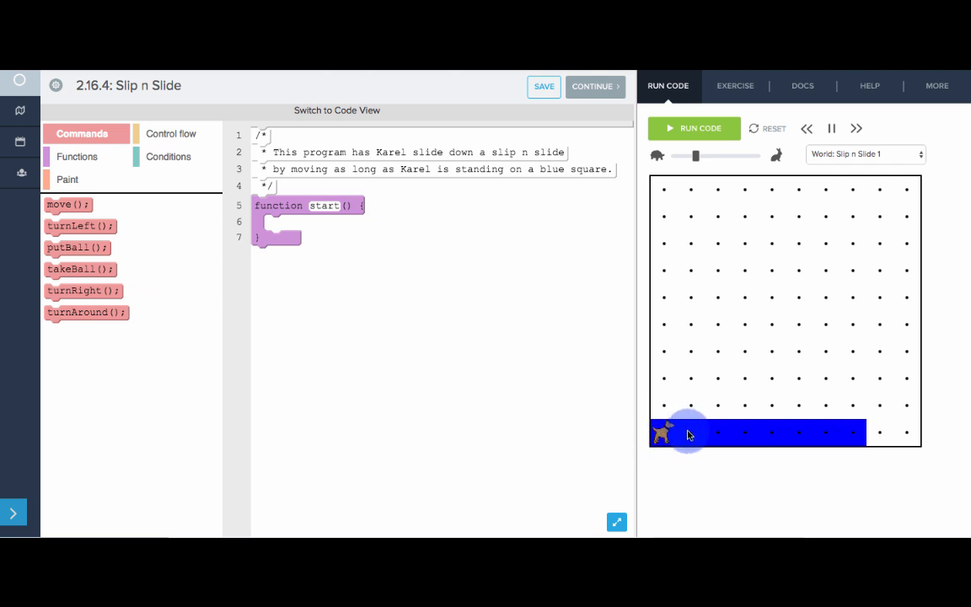
{"action": "mouse_move", "coordinate": [694, 406]}
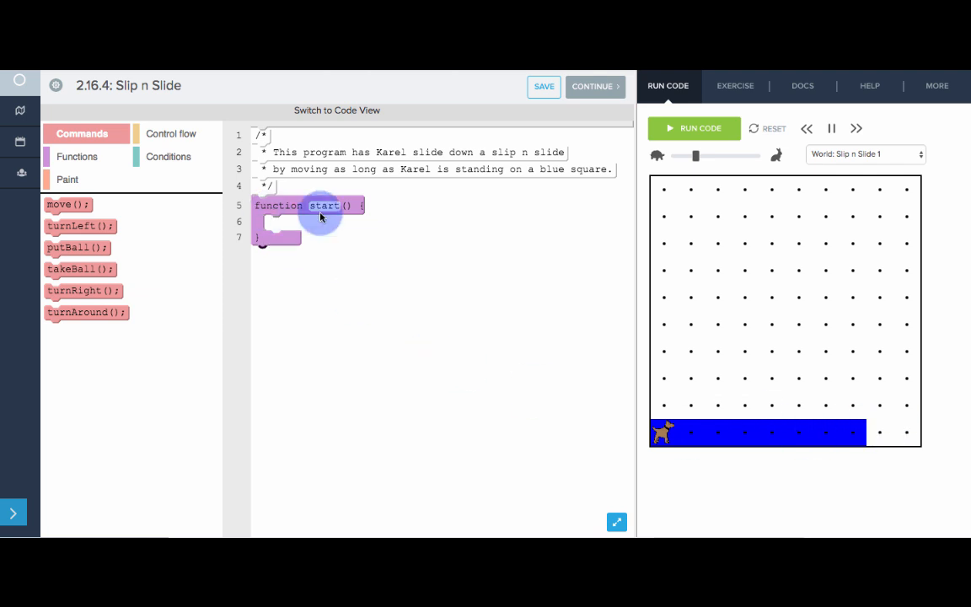
{"action": "mouse_move", "coordinate": [656, 434]}
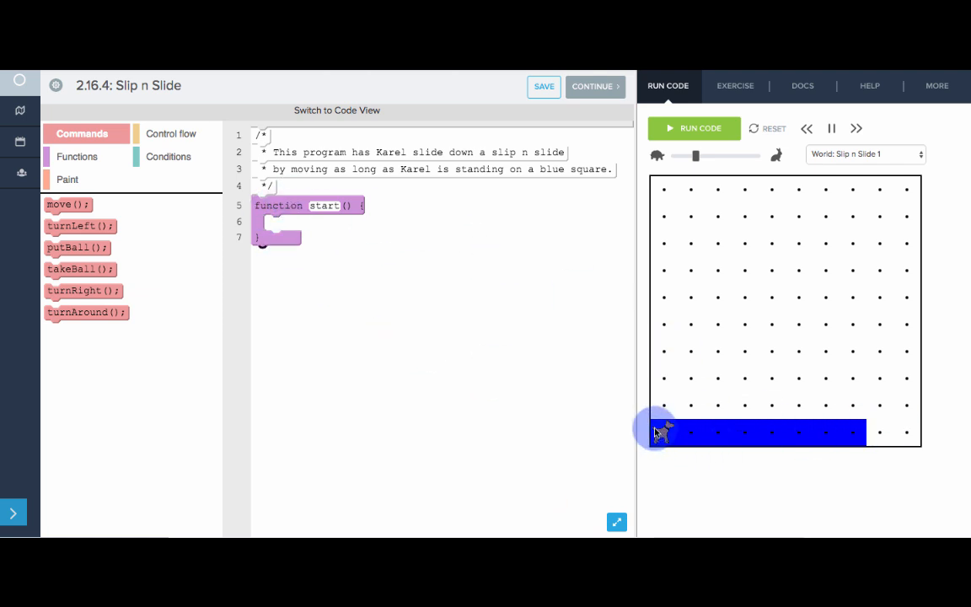
{"action": "mouse_move", "coordinate": [635, 439]}
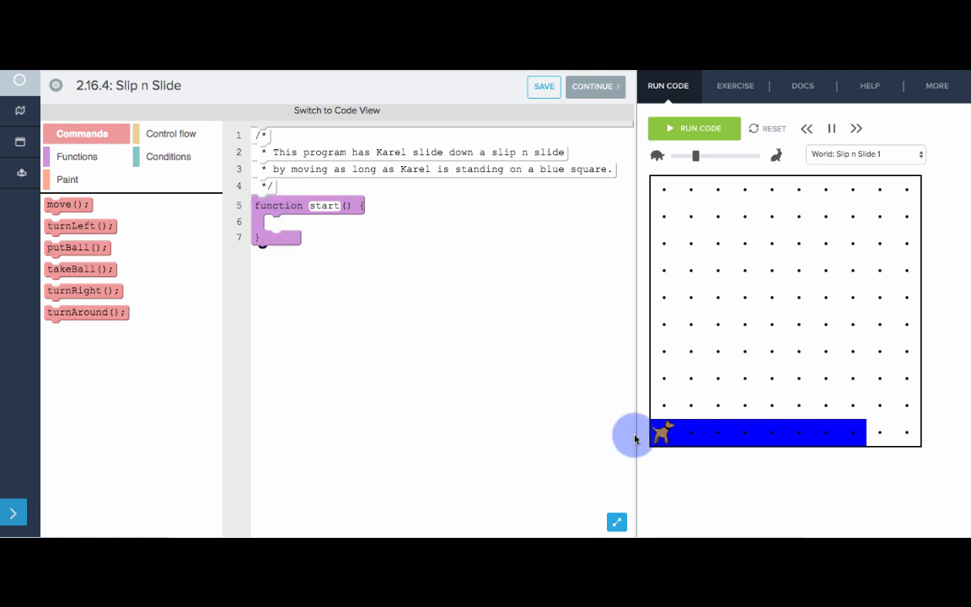
{"action": "left_click", "coordinate": [173, 133]}
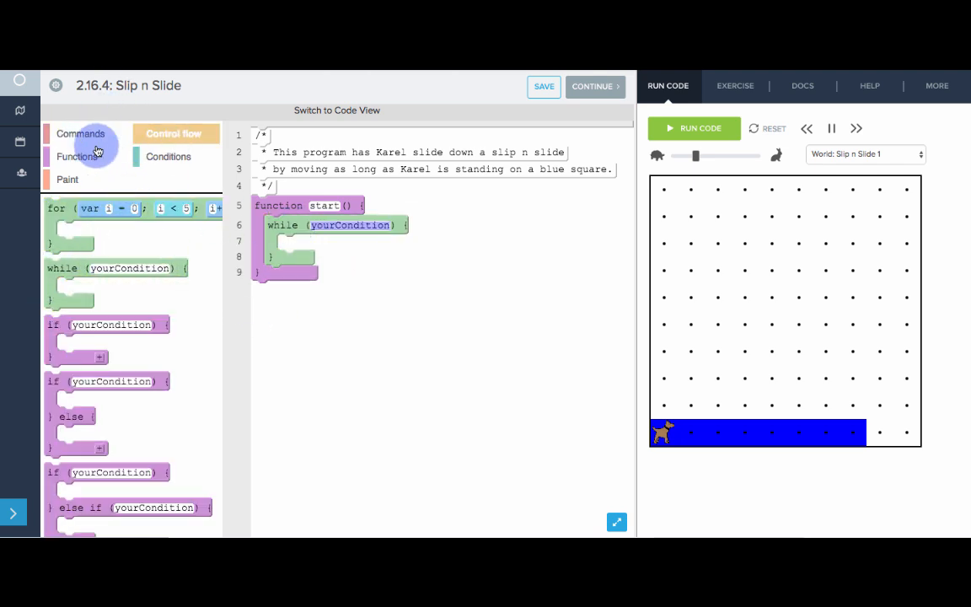
Set the while condition to colorIs(Color.blue) with move() inside, and run.
{"action": "left_click", "coordinate": [175, 156]}
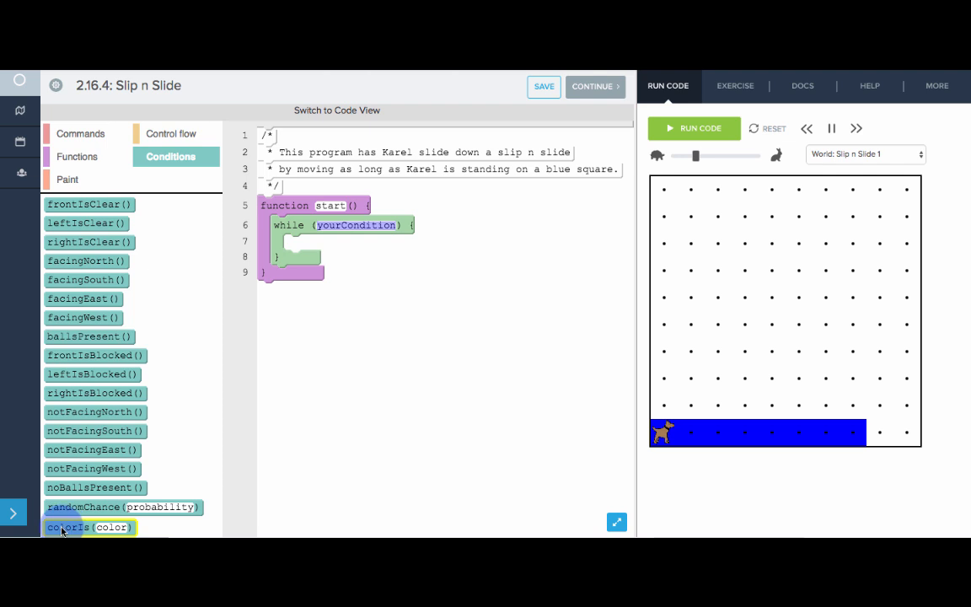
{"action": "left_click_drag", "start_coordinate": [68, 526], "coordinate": [355, 225]}
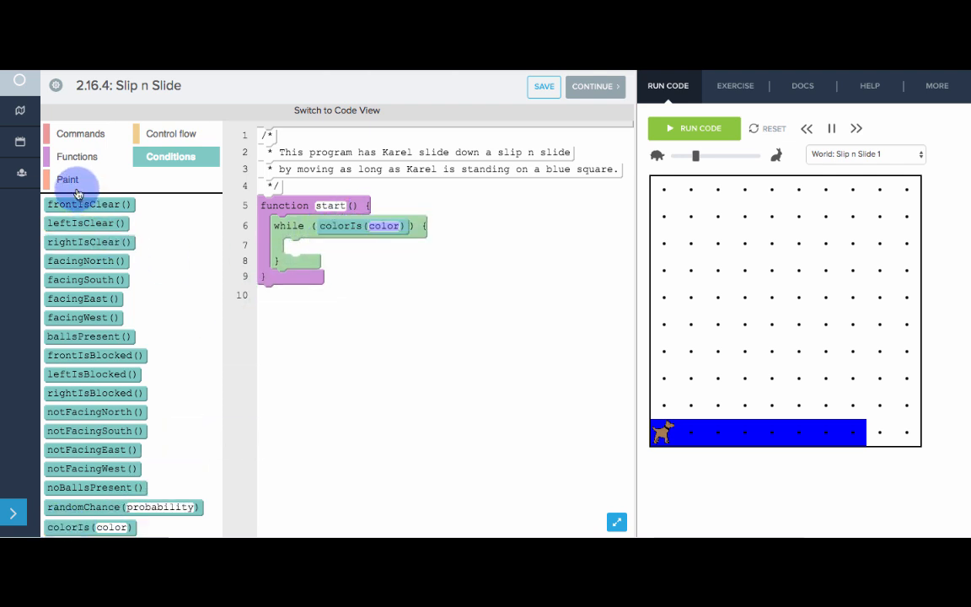
{"action": "left_click", "coordinate": [68, 179]}
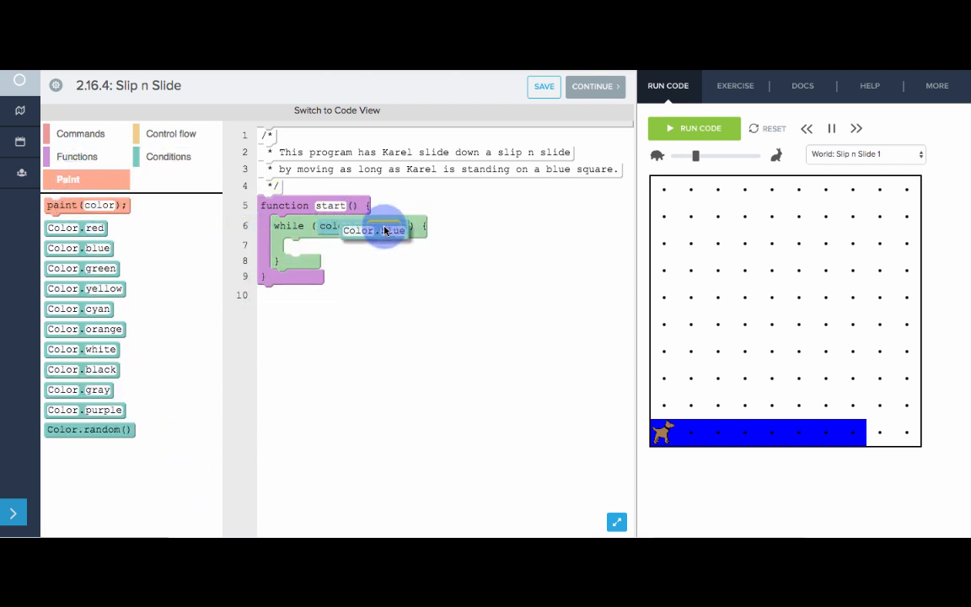
{"action": "left_click", "coordinate": [81, 133]}
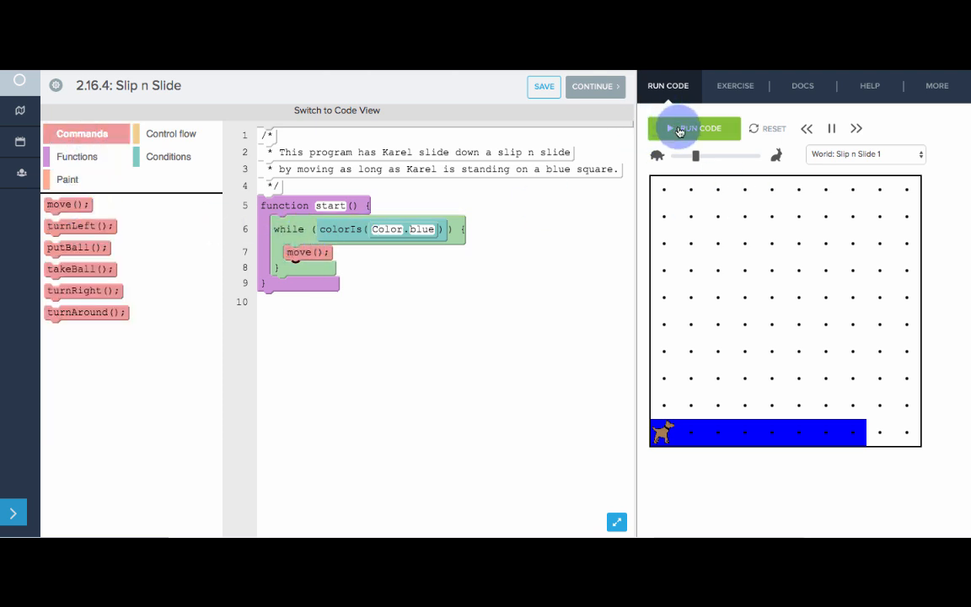
{"action": "left_click", "coordinate": [692, 128]}
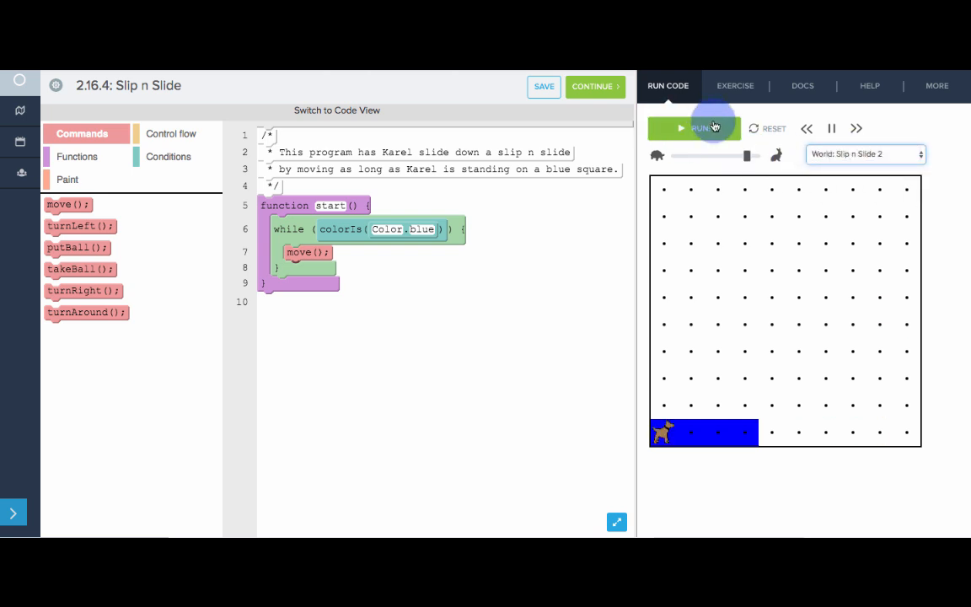
Speed up Karel until Slip n Slide reports 'Nice job!'.
{"action": "left_click", "coordinate": [693, 129]}
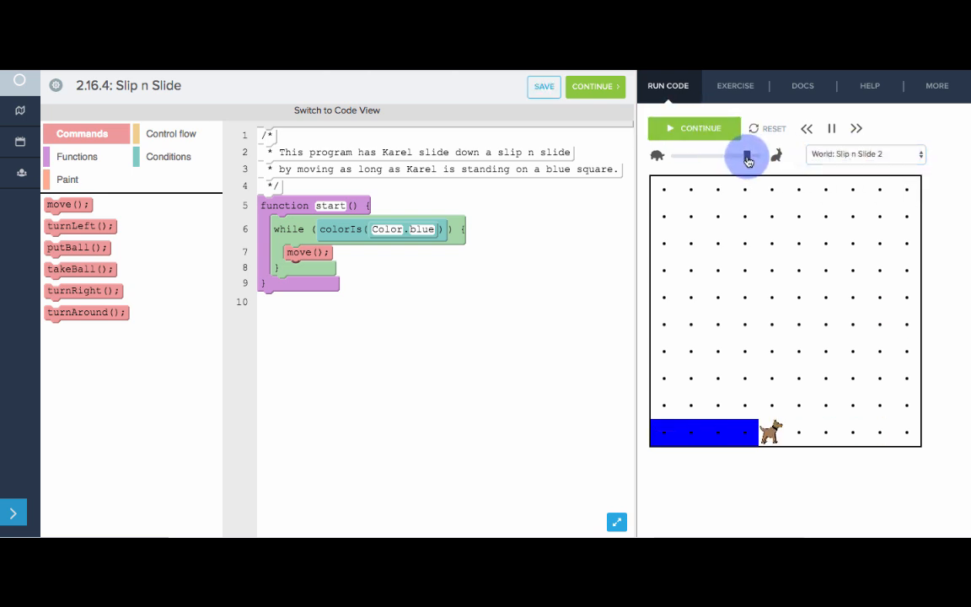
{"action": "left_click", "coordinate": [693, 128]}
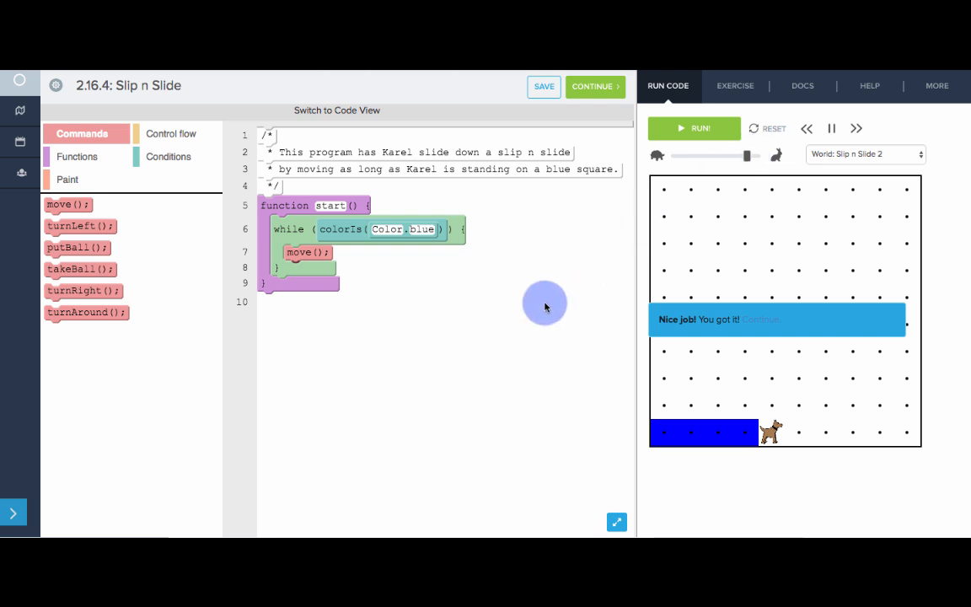